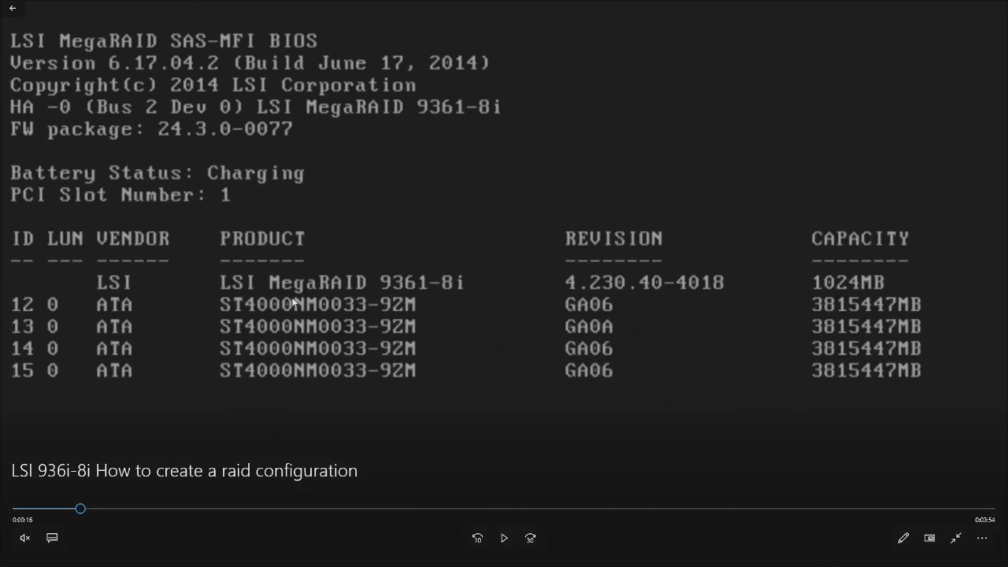
mouse_move(155, 304)
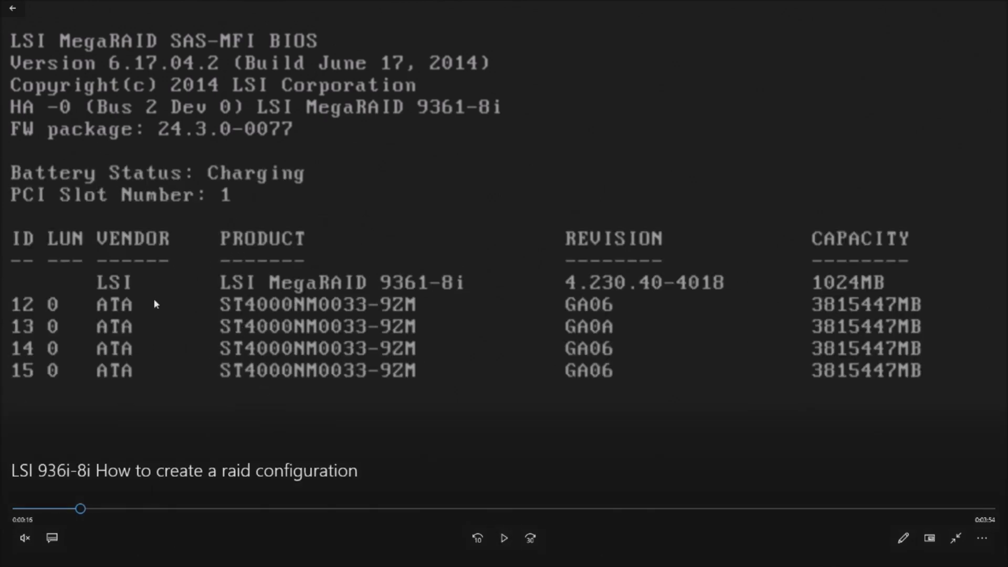
mouse_move(229, 291)
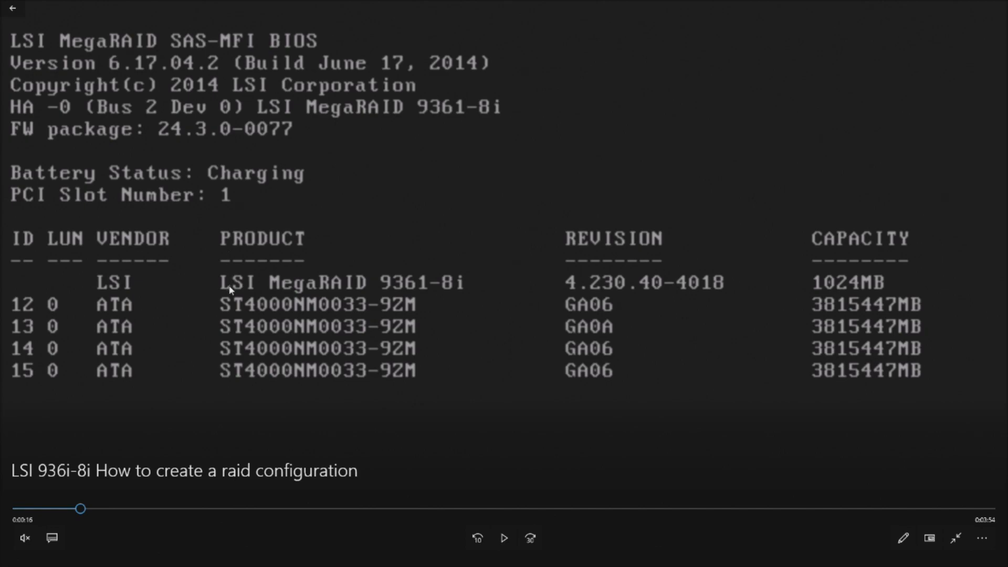
mouse_move(207, 230)
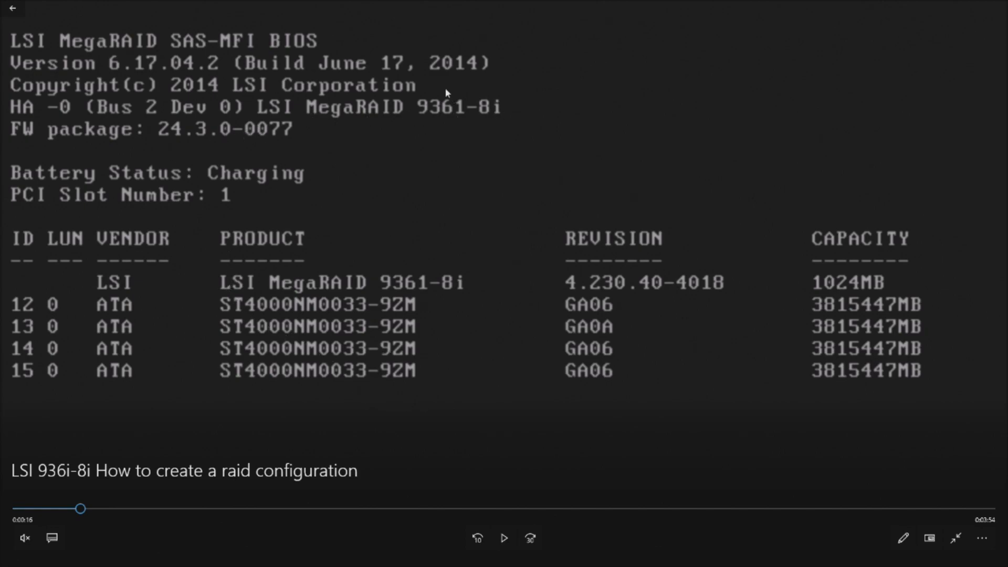
mouse_move(254, 305)
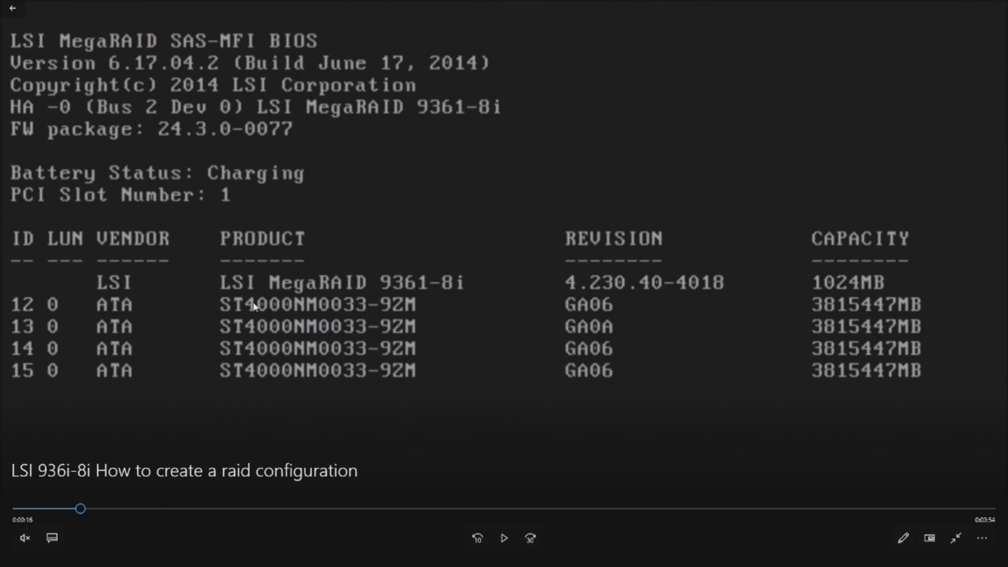
mouse_move(178, 218)
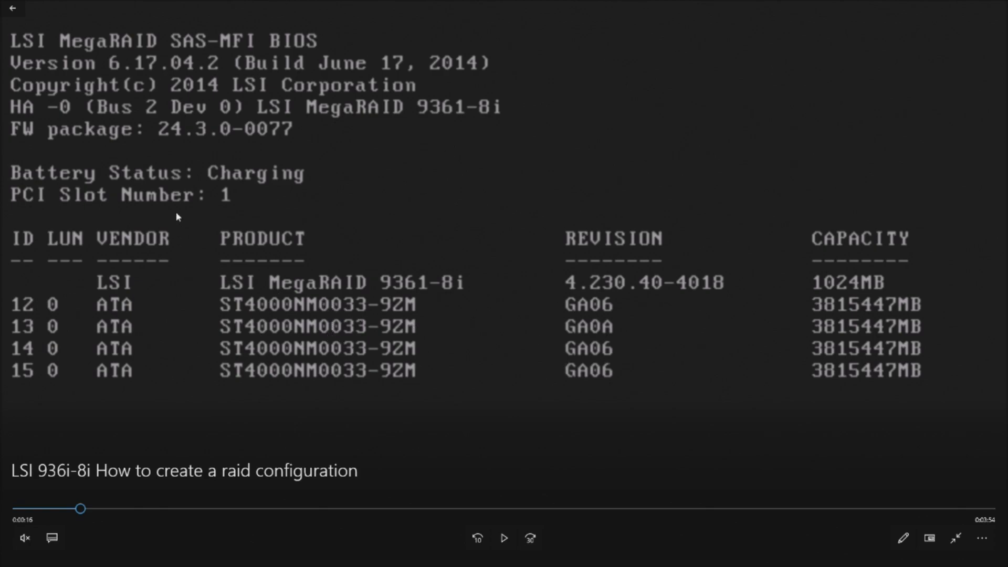
mouse_move(184, 219)
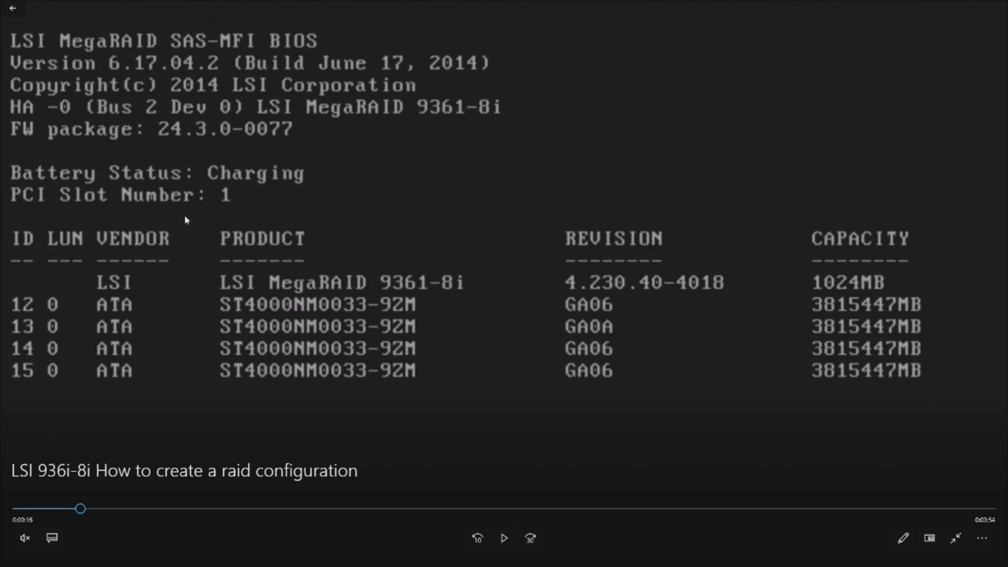
mouse_move(830, 333)
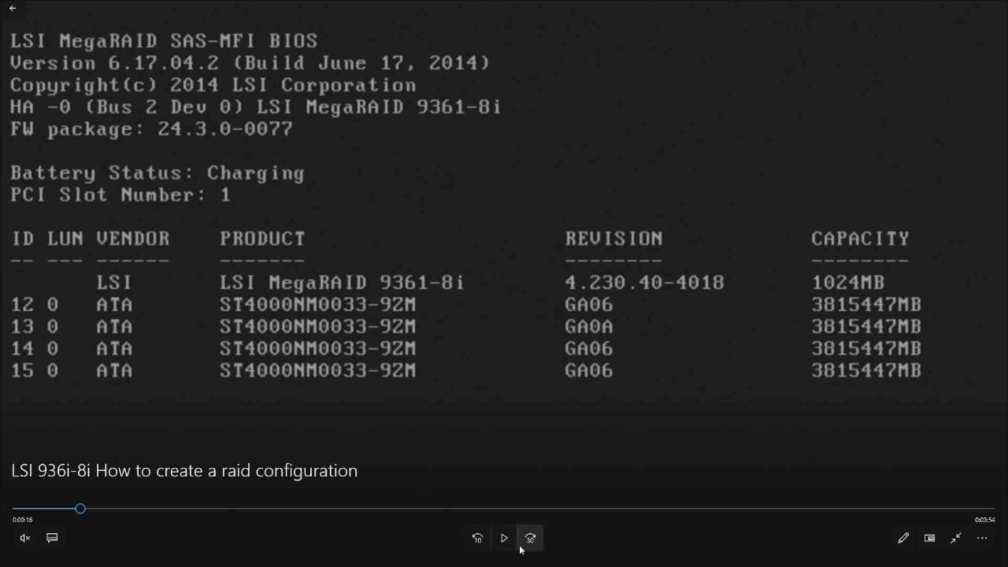
Step: Skip ahead to the MegaRAID configuration utility listing four unconfigured ready drives
left_click(504, 537)
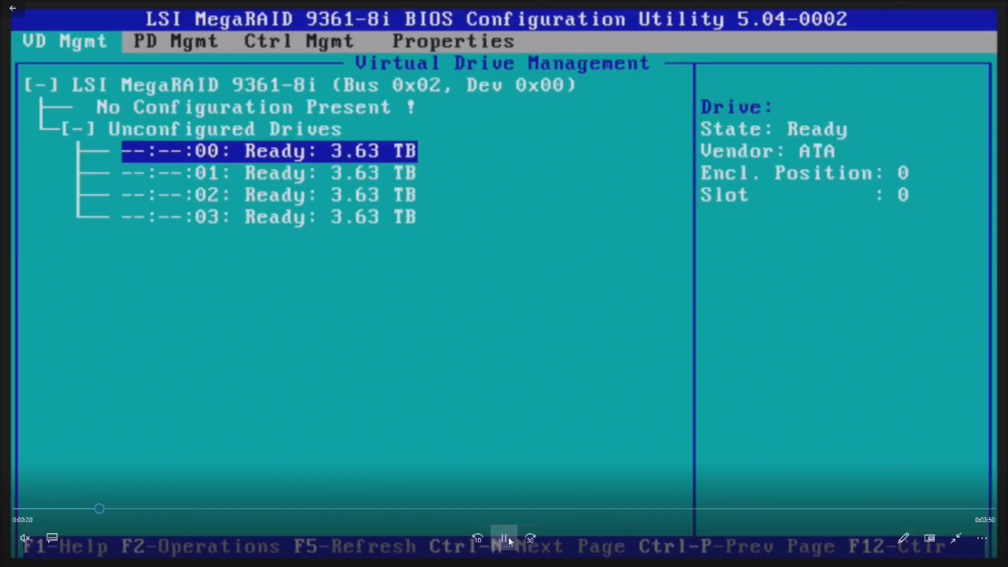
mouse_move(504, 538)
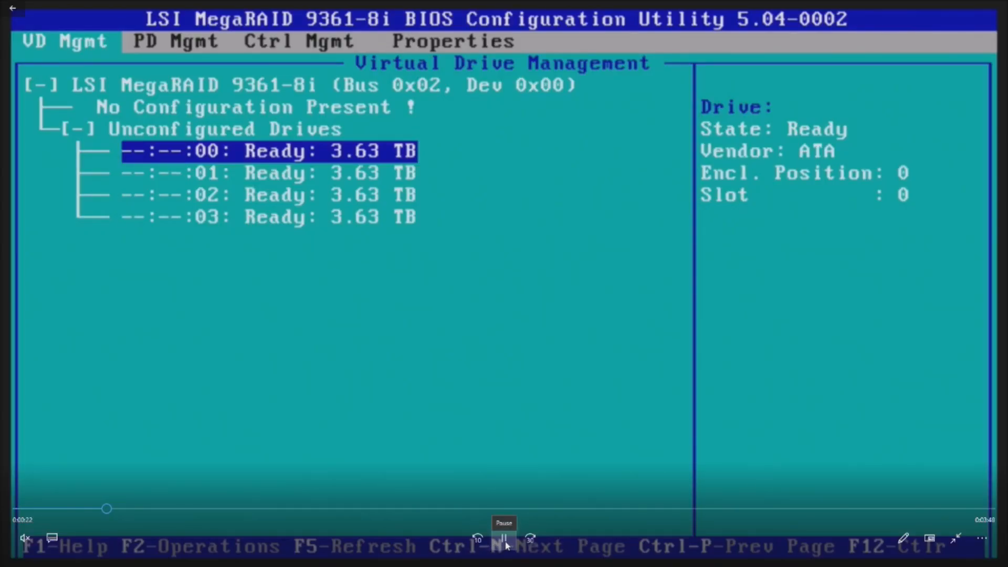
Step: Pause on the four unconfigured drives, then play on to the Create New VD screen
left_click(503, 538)
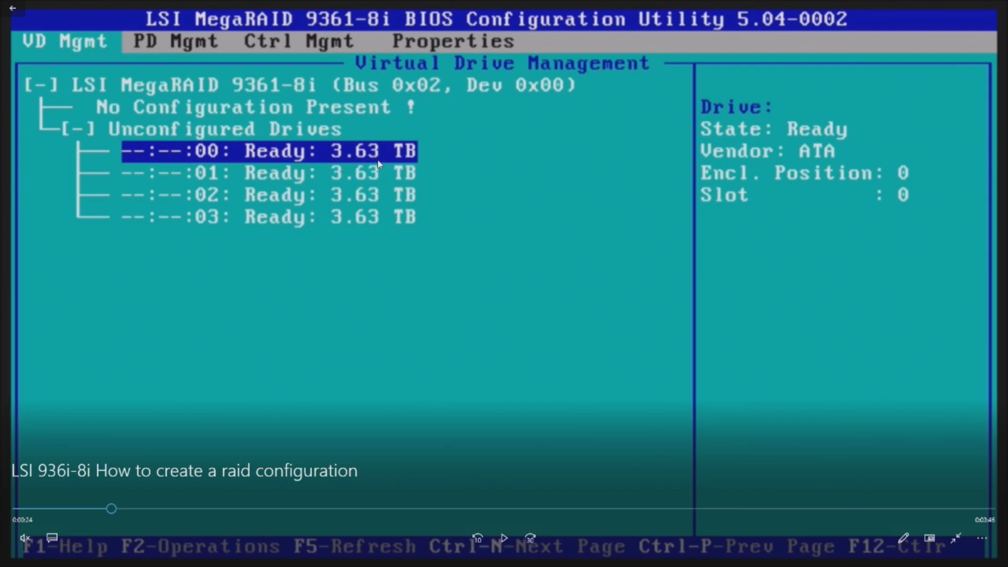
mouse_move(466, 477)
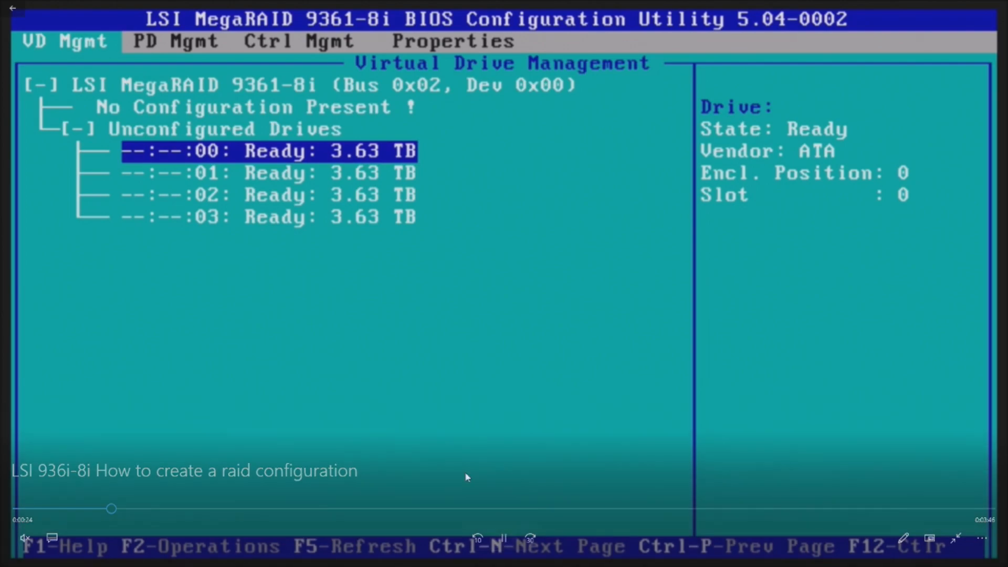
key("Up")
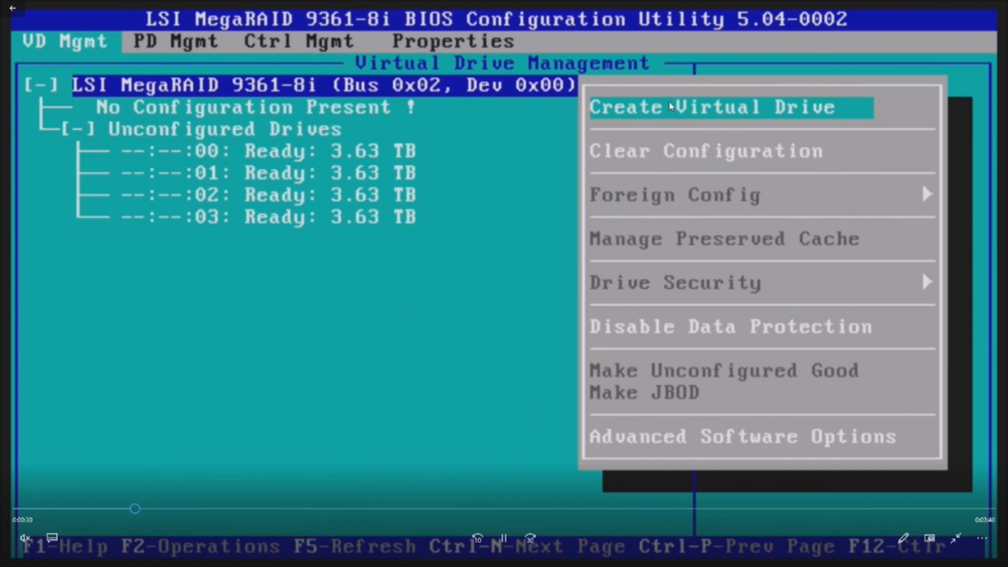
mouse_move(671, 109)
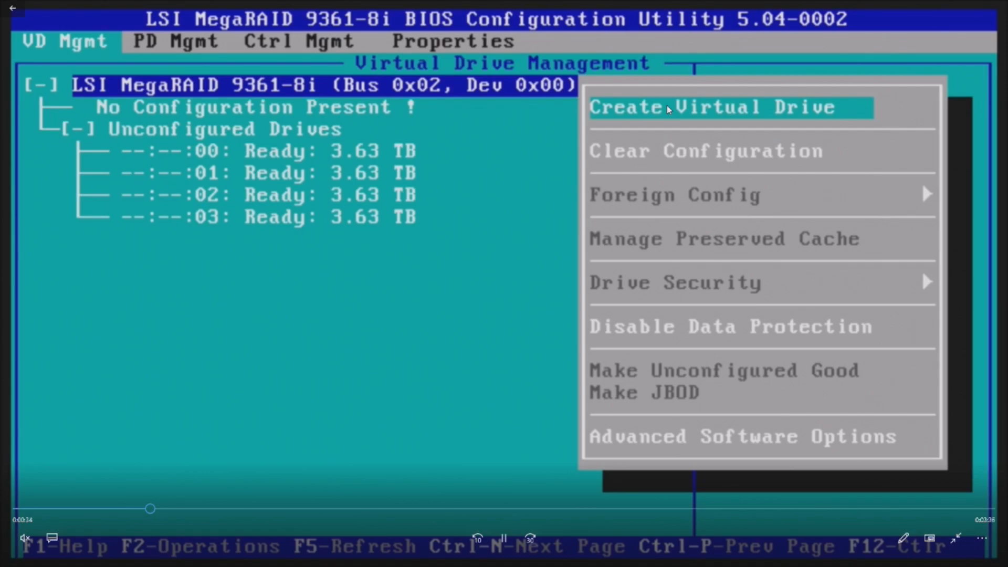
left_click(712, 107)
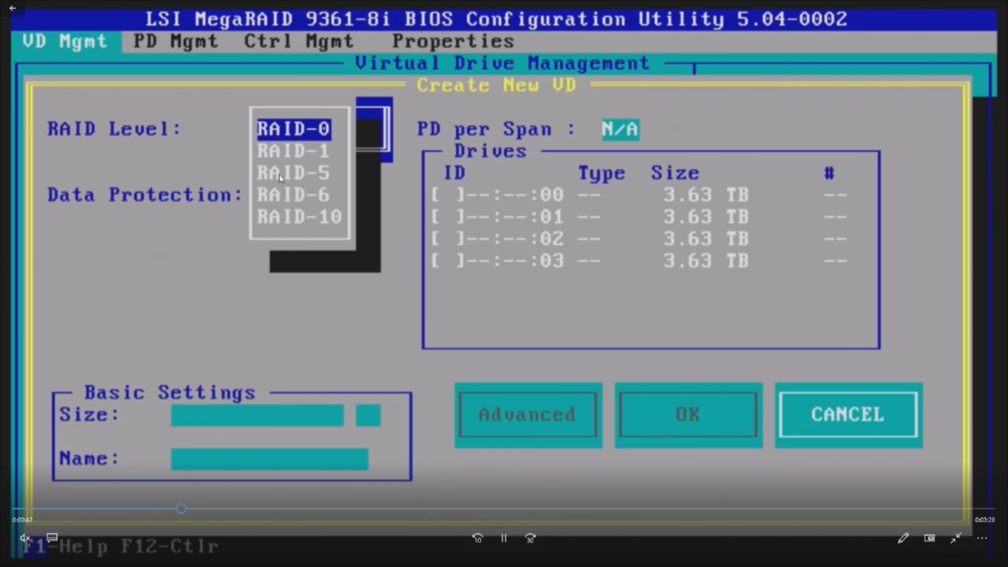
Step: Play through the Create New VD dialog as the RAID Level list is cycled toward RAID-10
left_click(293, 151)
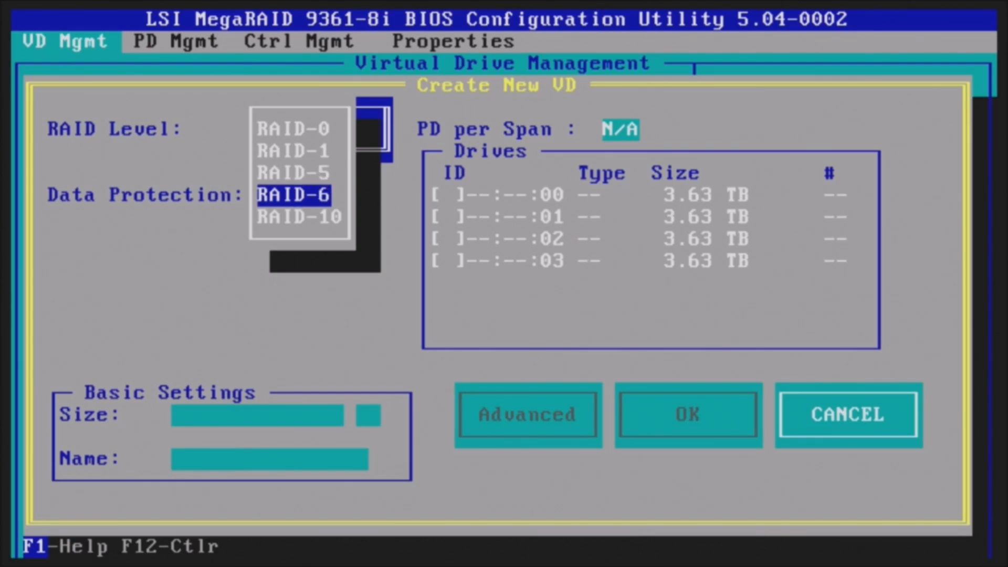
mouse_move(311, 298)
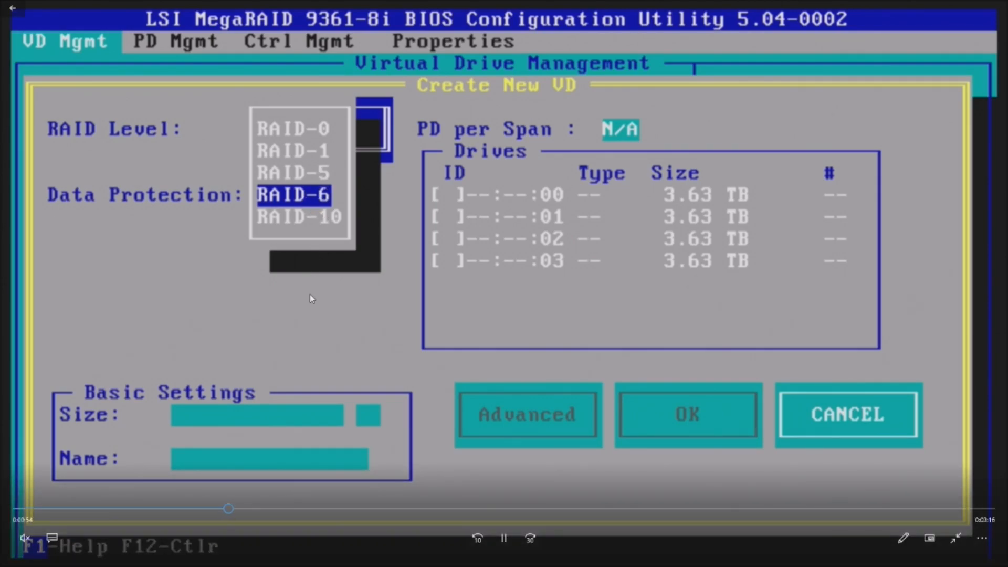
mouse_move(296, 199)
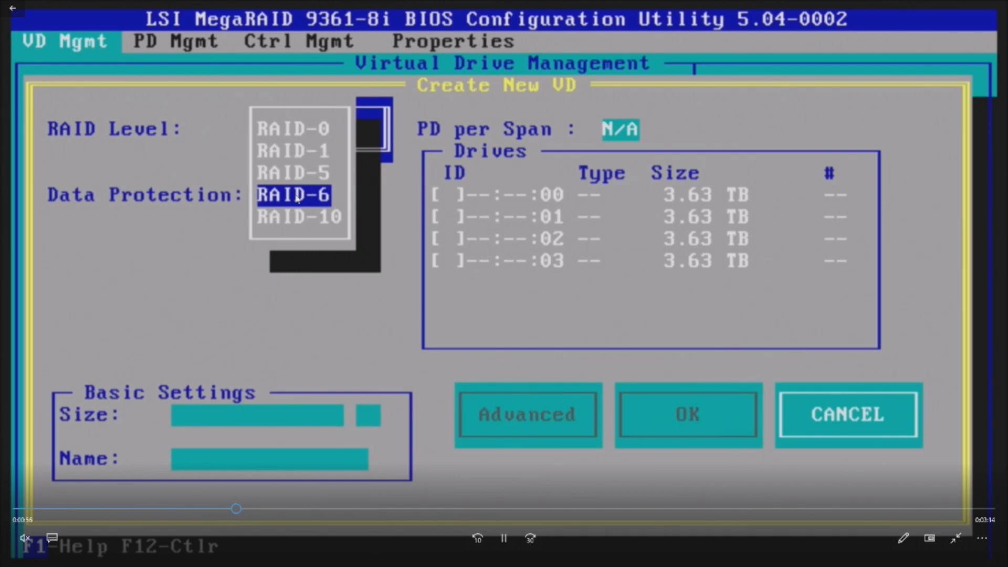
mouse_move(300, 136)
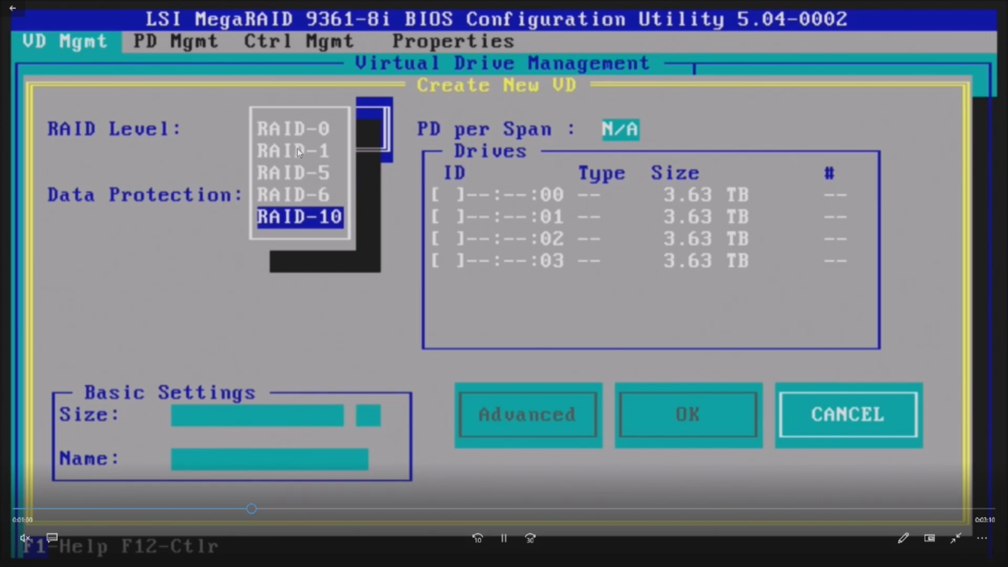
left_click(293, 151)
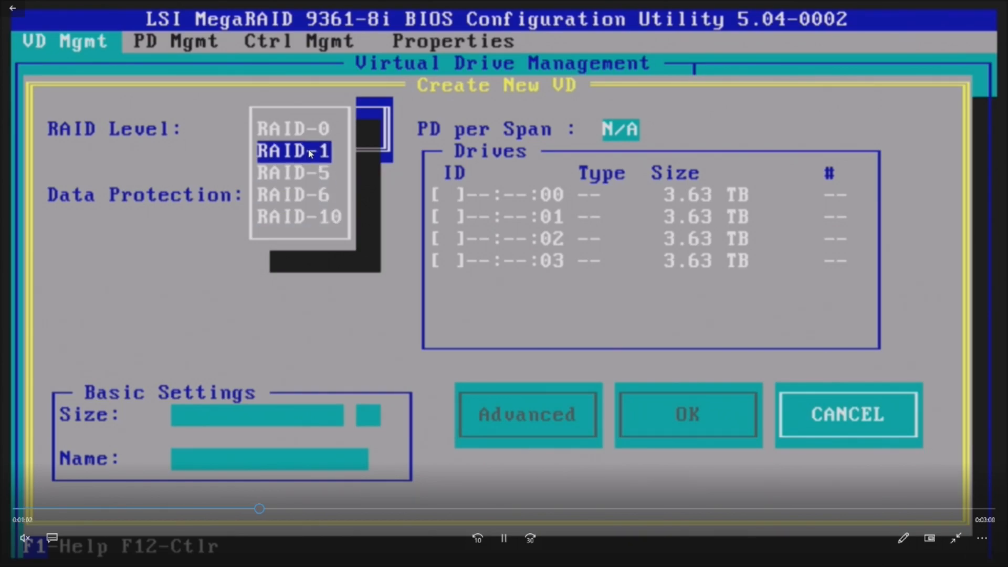
left_click(299, 217)
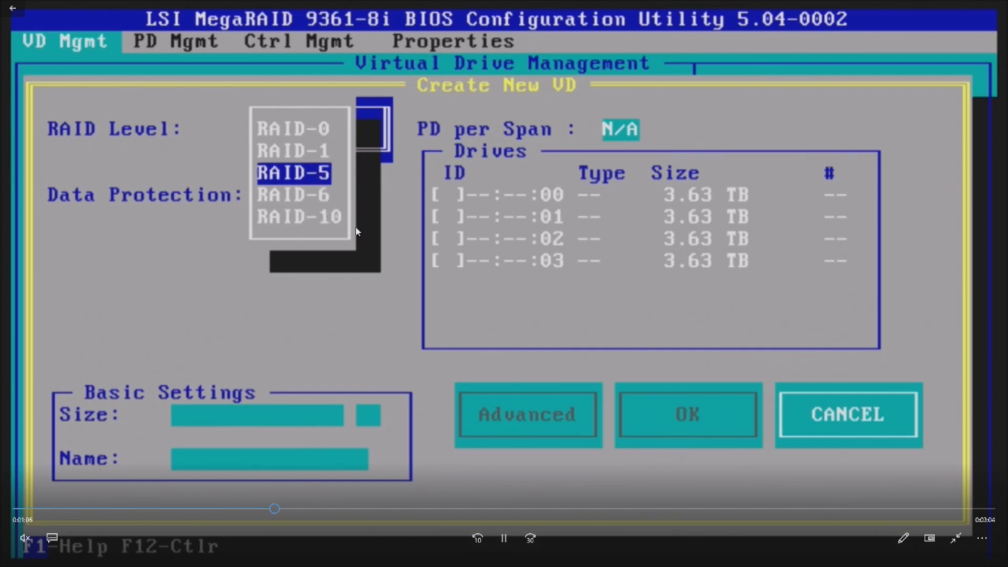
mouse_move(324, 326)
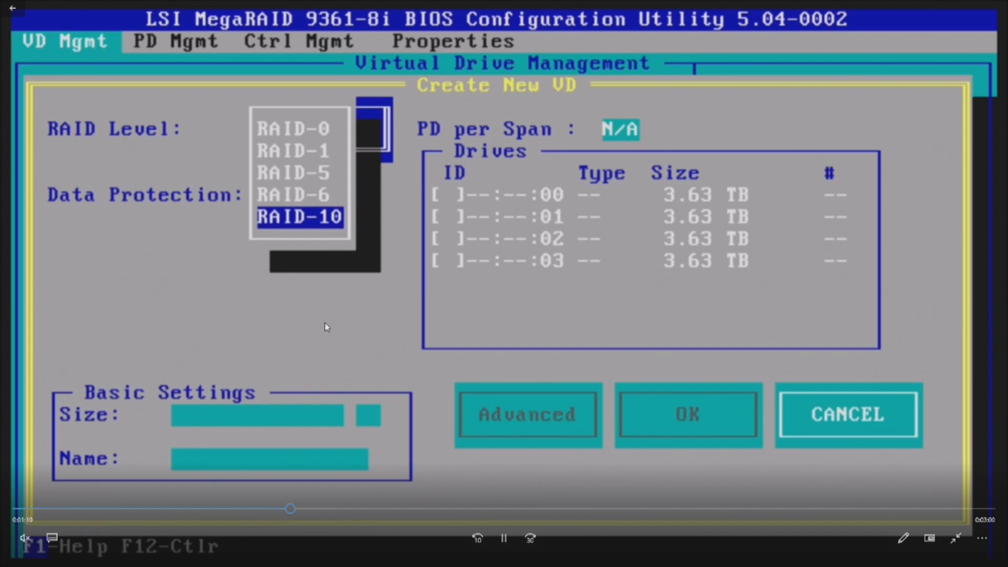
Step: Follow the RAID-10 virtual drive being named 'Raid 10' with all four drives at 7.276 TB
left_click(298, 216)
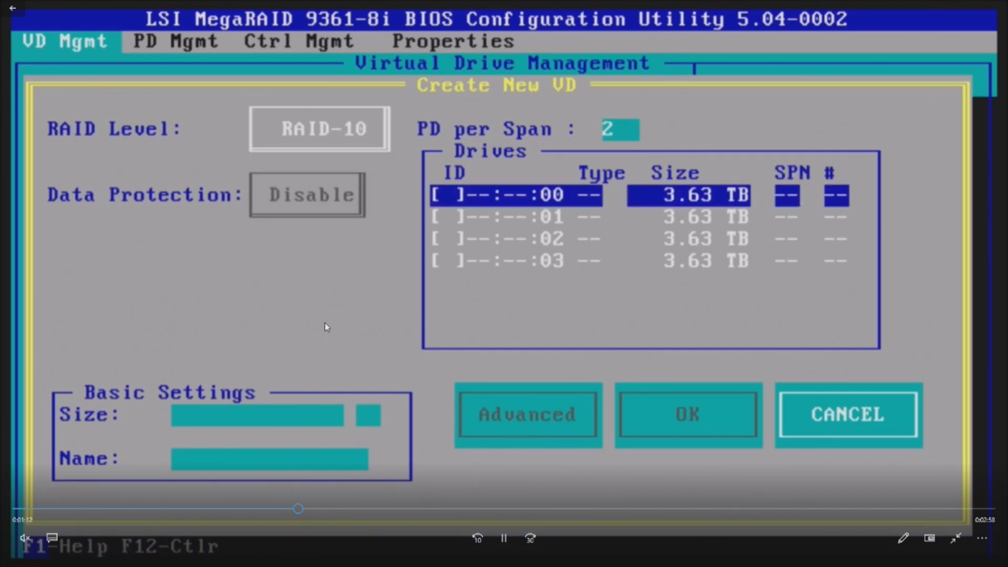
left_click(514, 195)
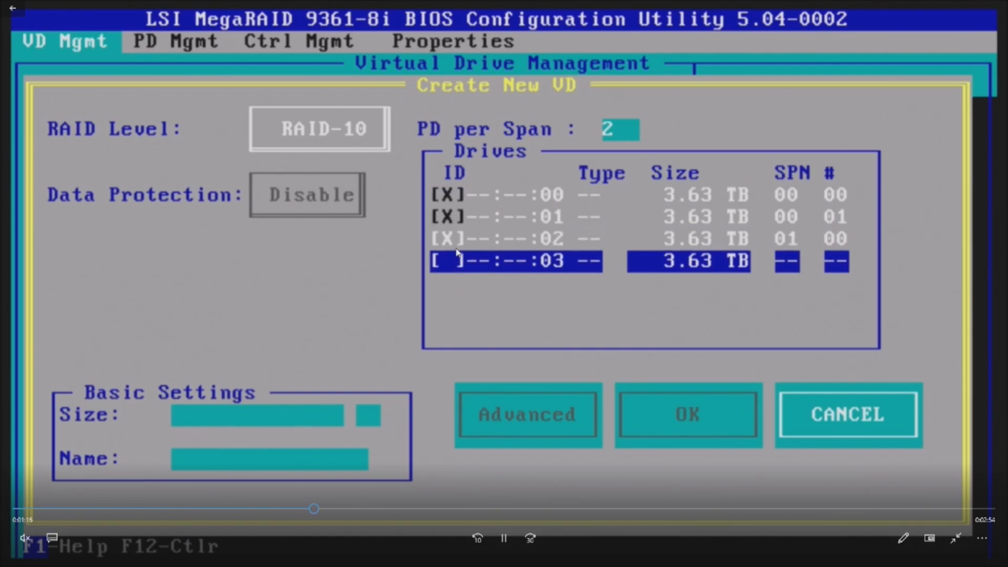
left_click(450, 261)
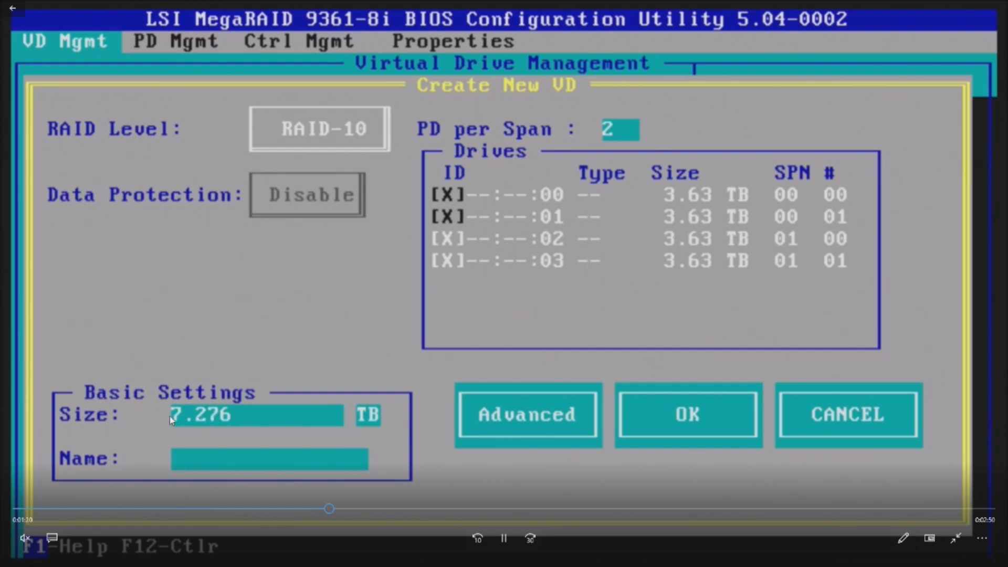
type("Raid 10")
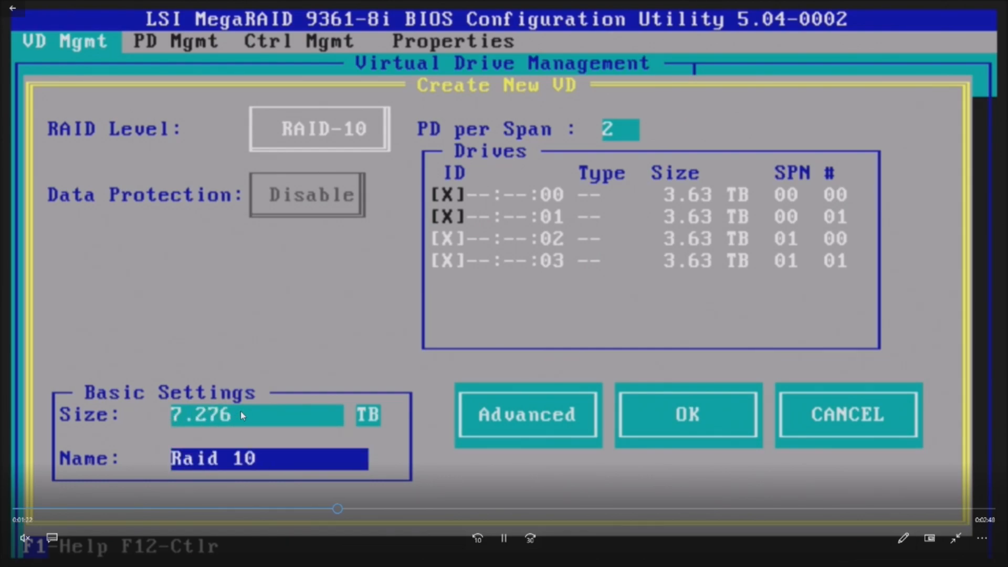
left_click(525, 413)
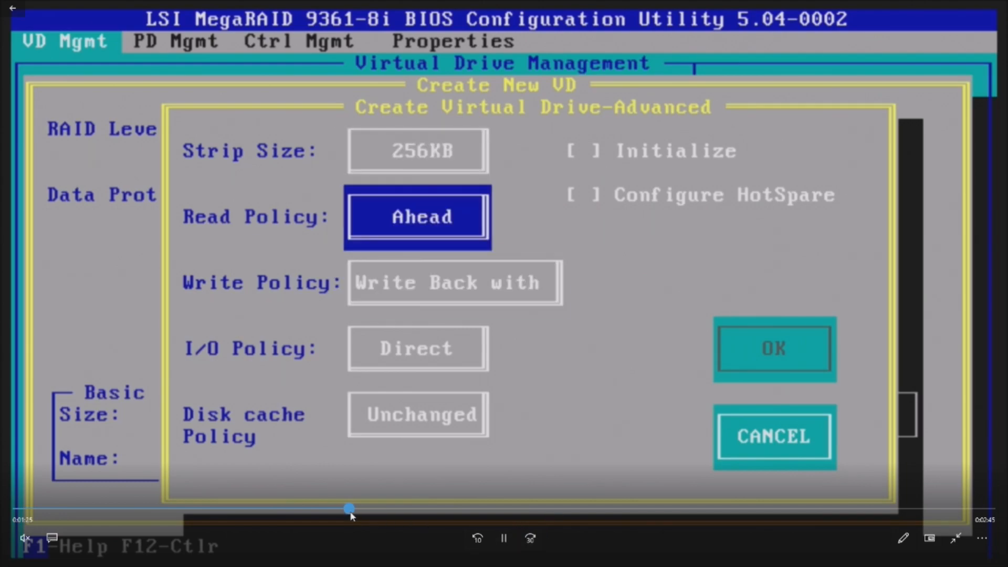
Step: Jump back slightly and replay the advanced settings where initialization is enabled
left_click(774, 349)
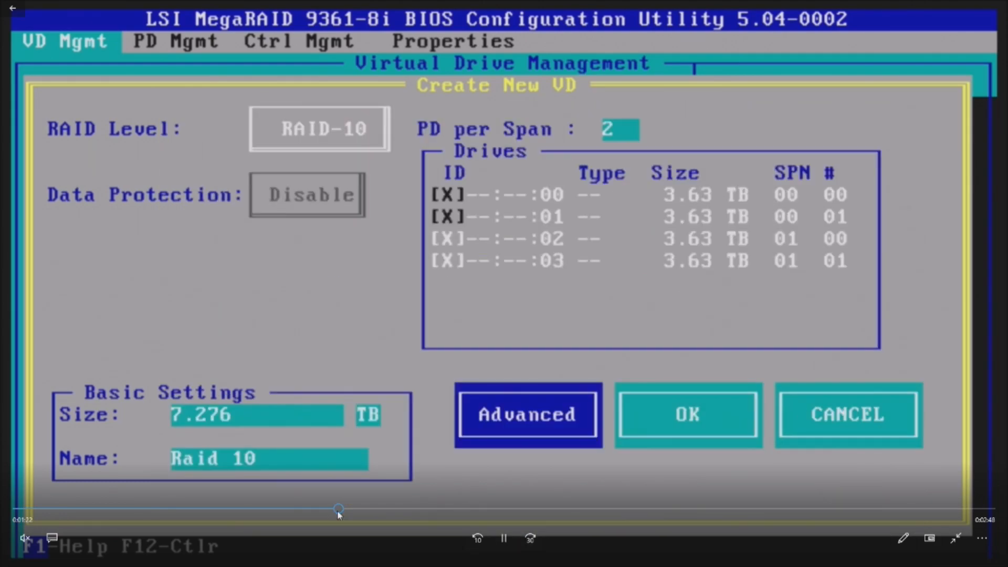
left_click(527, 413)
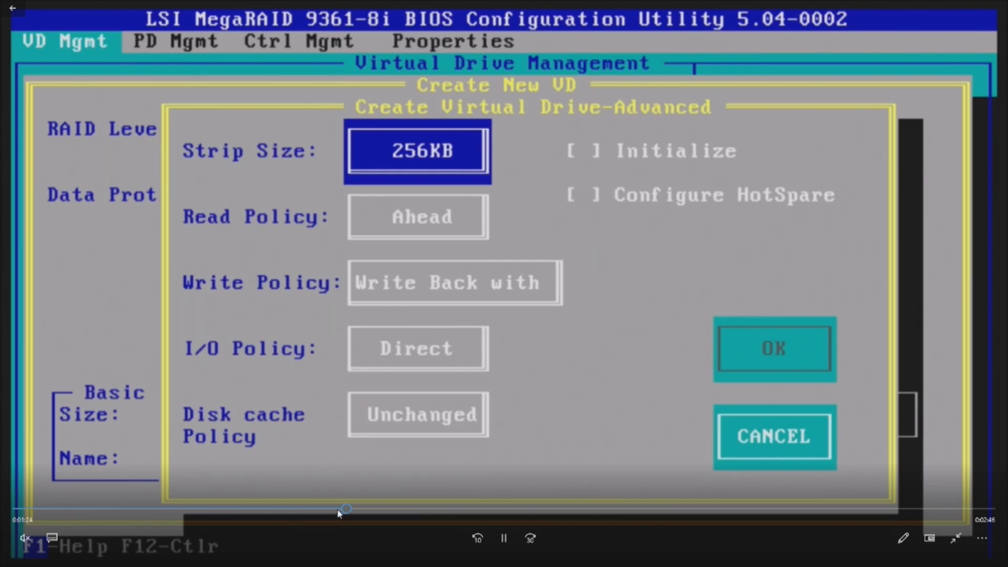
left_click(416, 348)
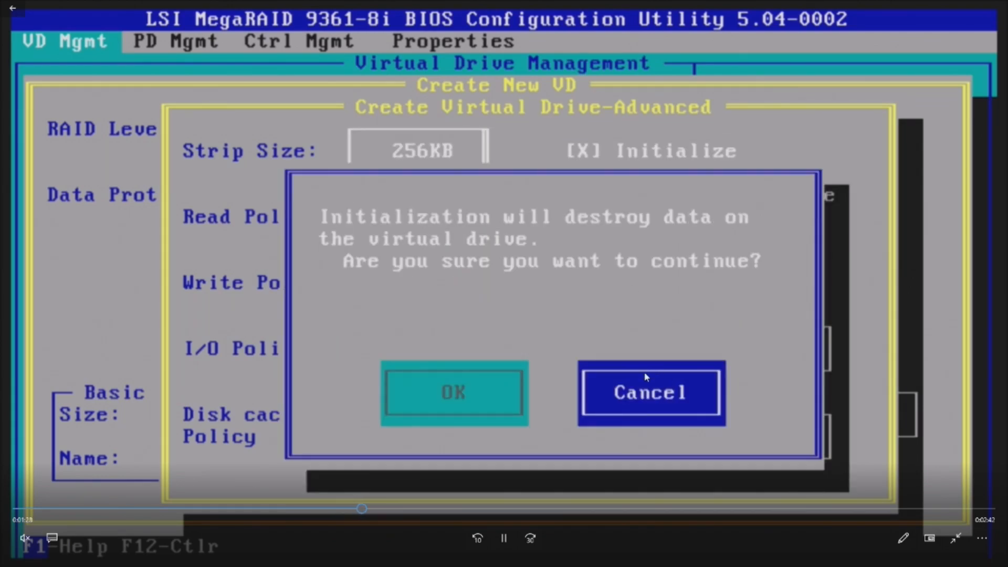
left_click(454, 392)
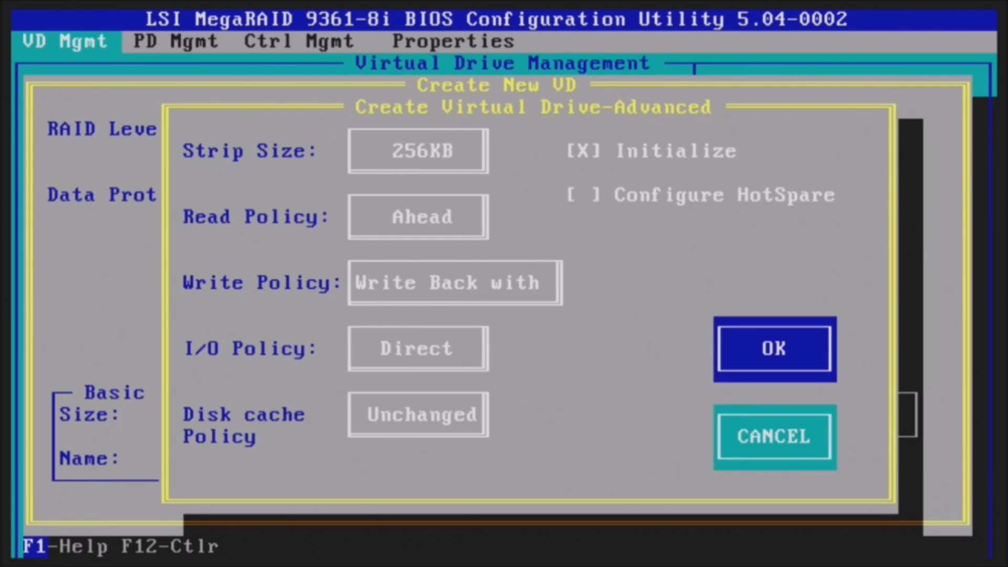
left_click(774, 349)
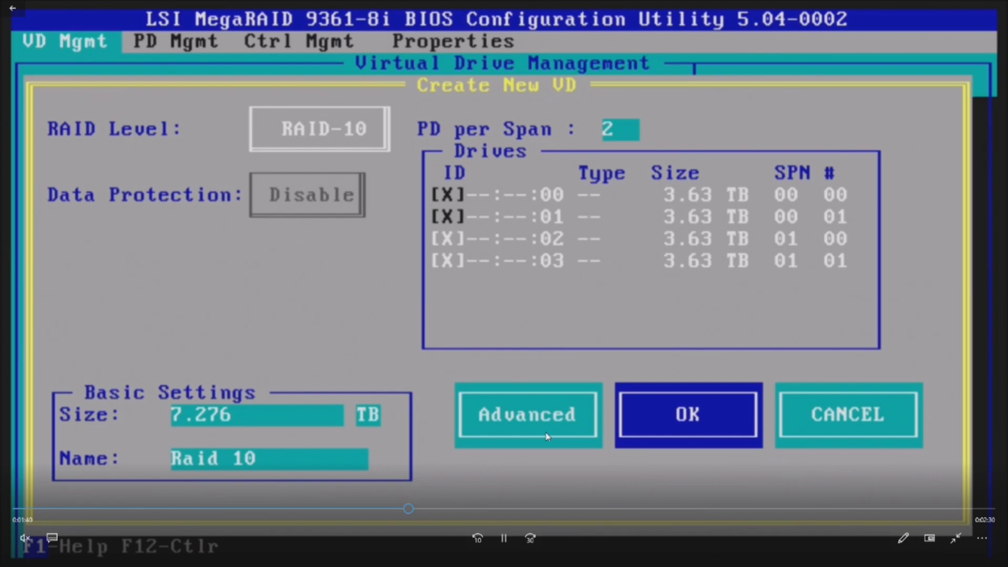
Step: Play through initialization completing on the 7.27 TB Raid 10 drive to the exit confirmation
left_click(687, 413)
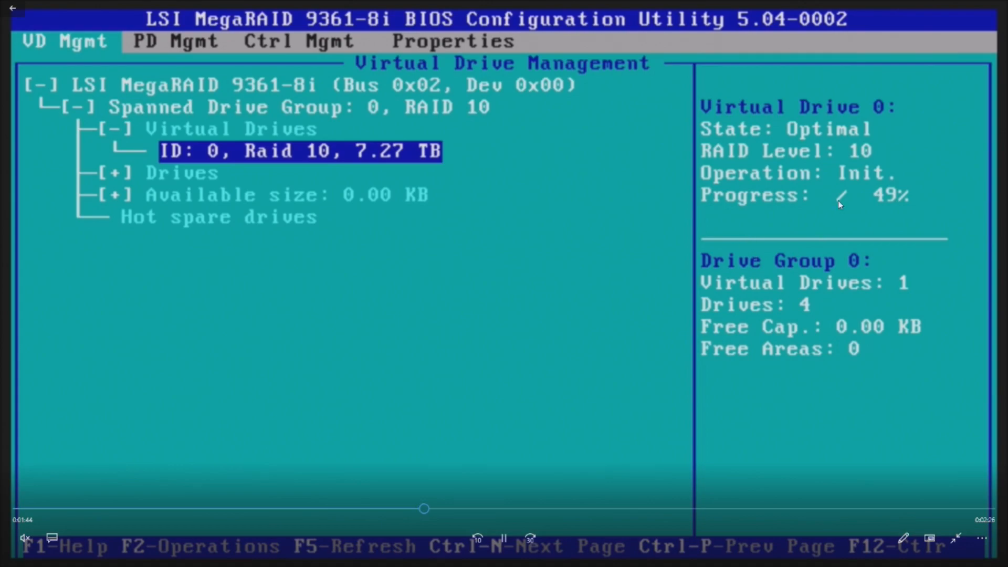
mouse_move(263, 560)
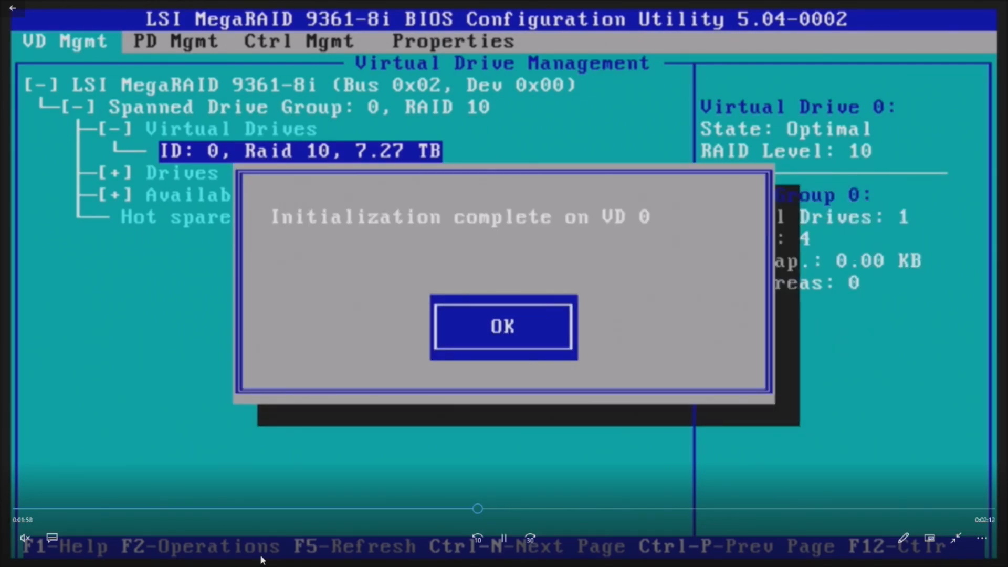
left_click(503, 325)
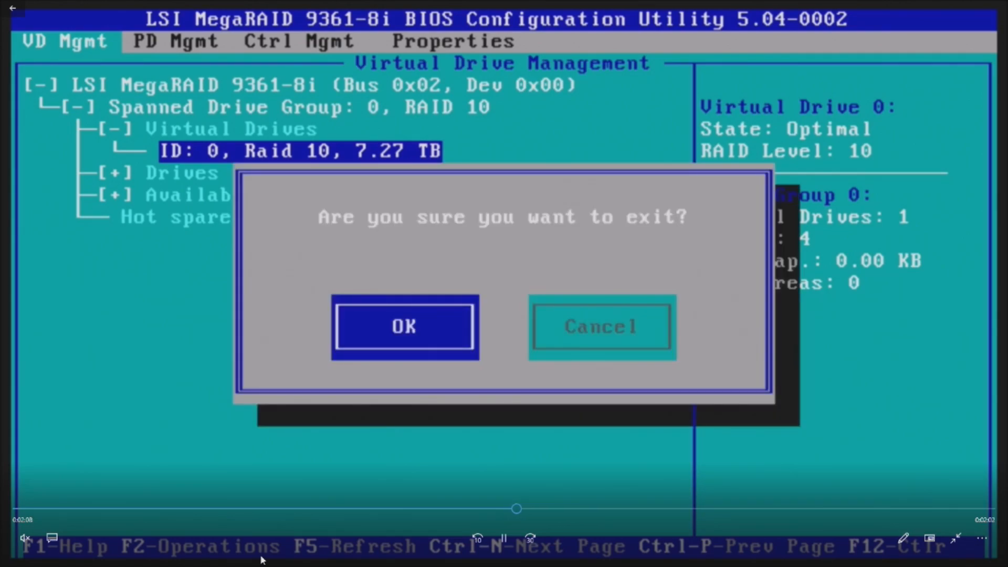
left_click(404, 326)
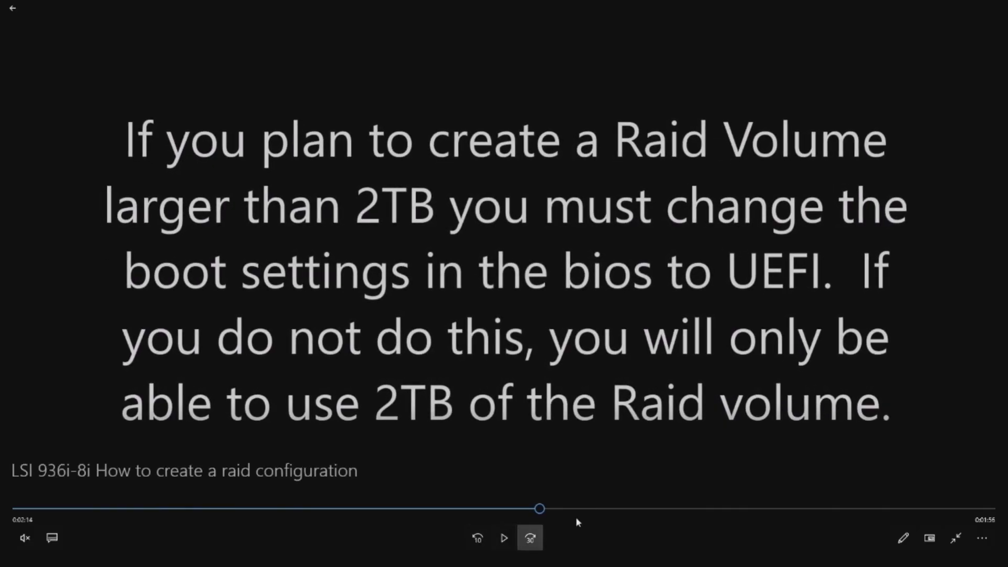
mouse_move(639, 511)
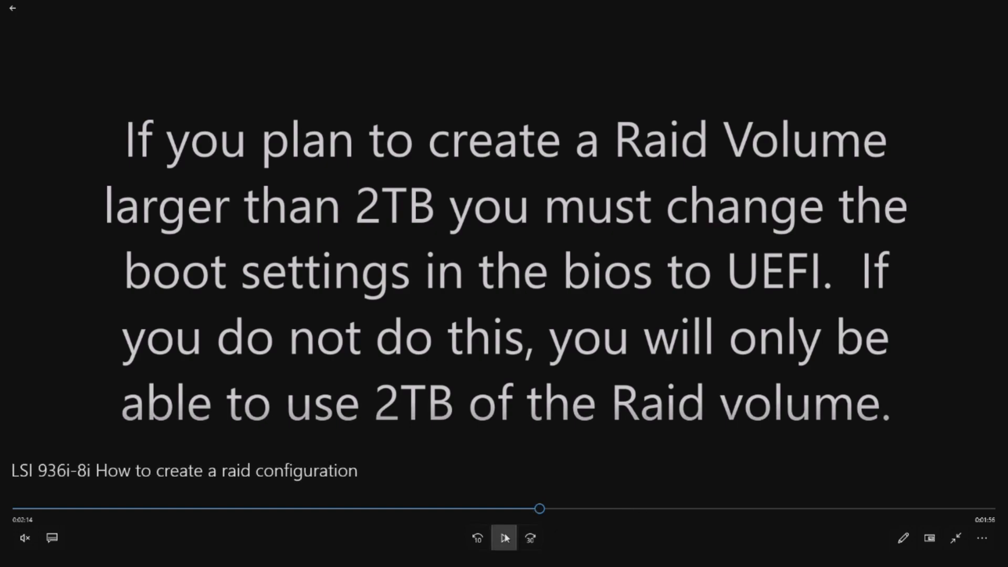
mouse_move(504, 538)
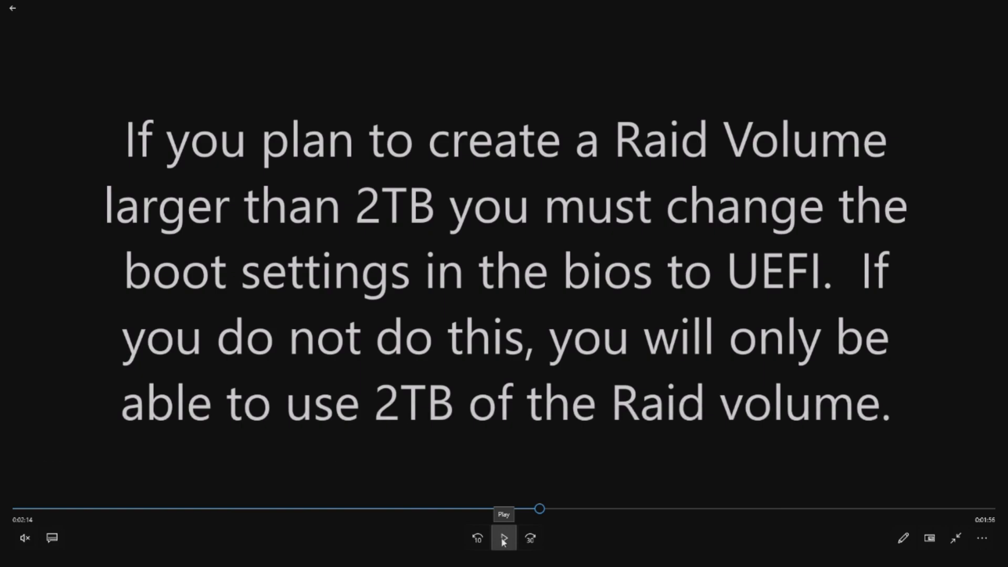
Step: Resume from the 2TB UEFI note to the Precision Tower 7910 BIOS boot settings
left_click(504, 538)
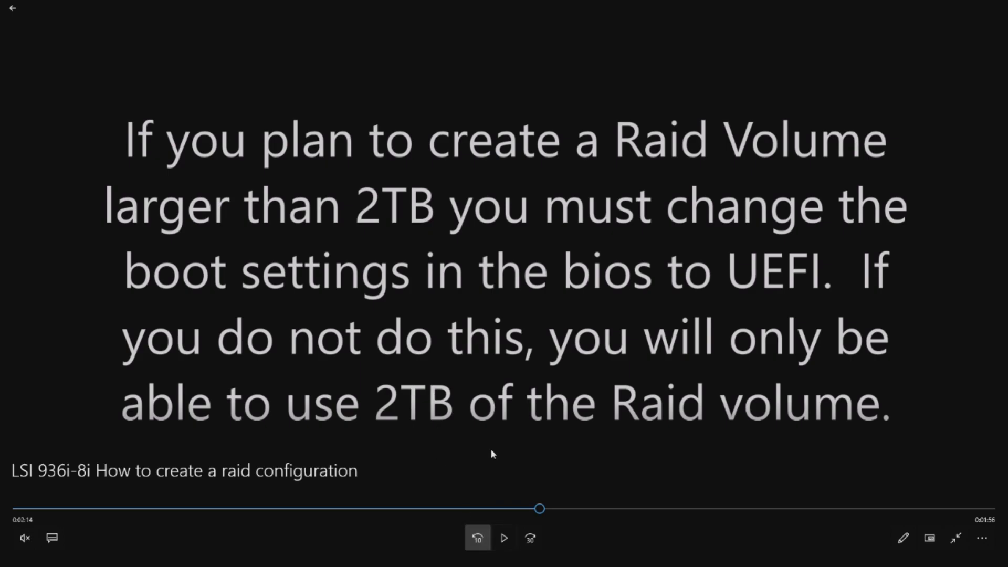
left_click(504, 538)
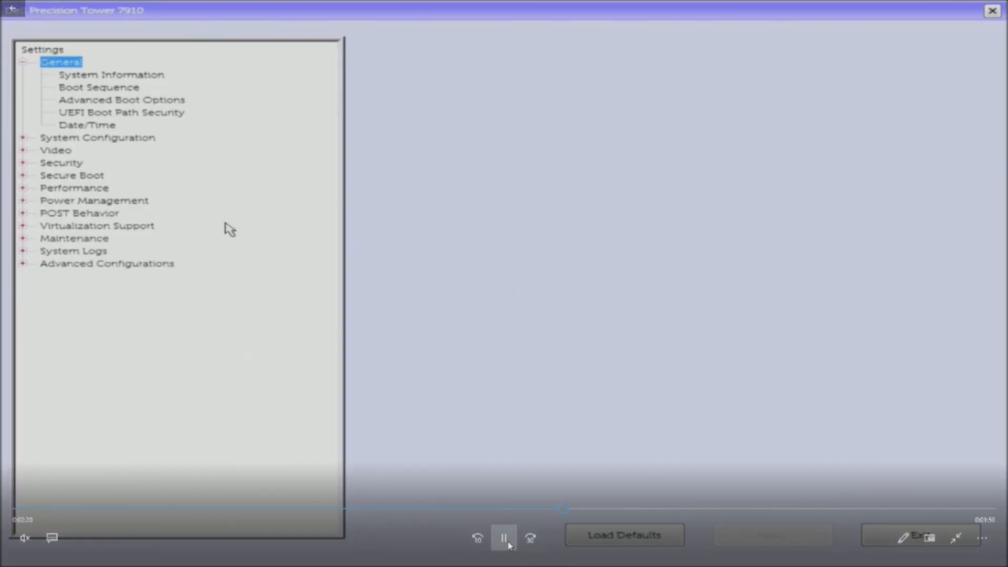
Step: Pause on the BIOS settings, then play the Boot List Option switching from Legacy to UEFI
left_click(504, 537)
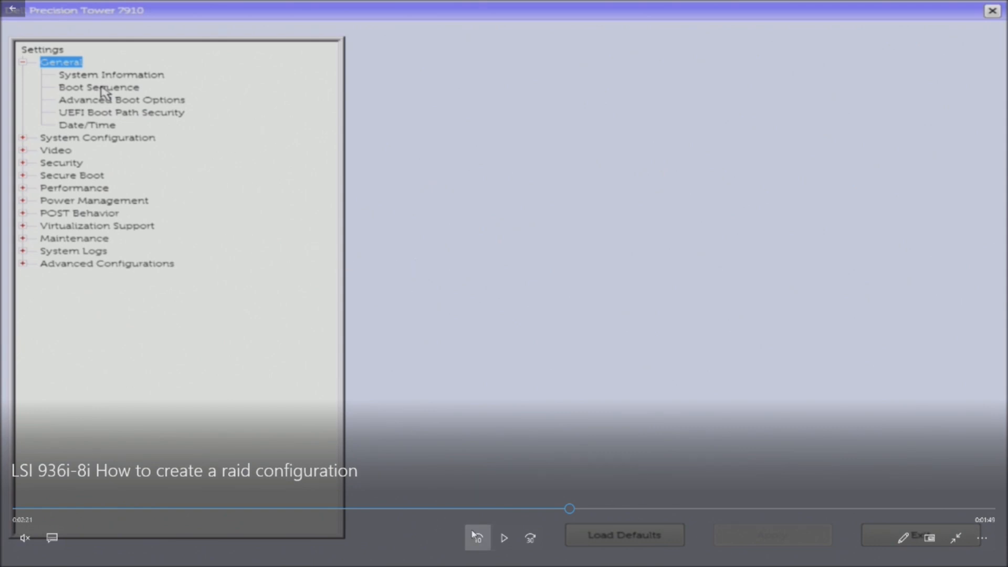
mouse_move(466, 474)
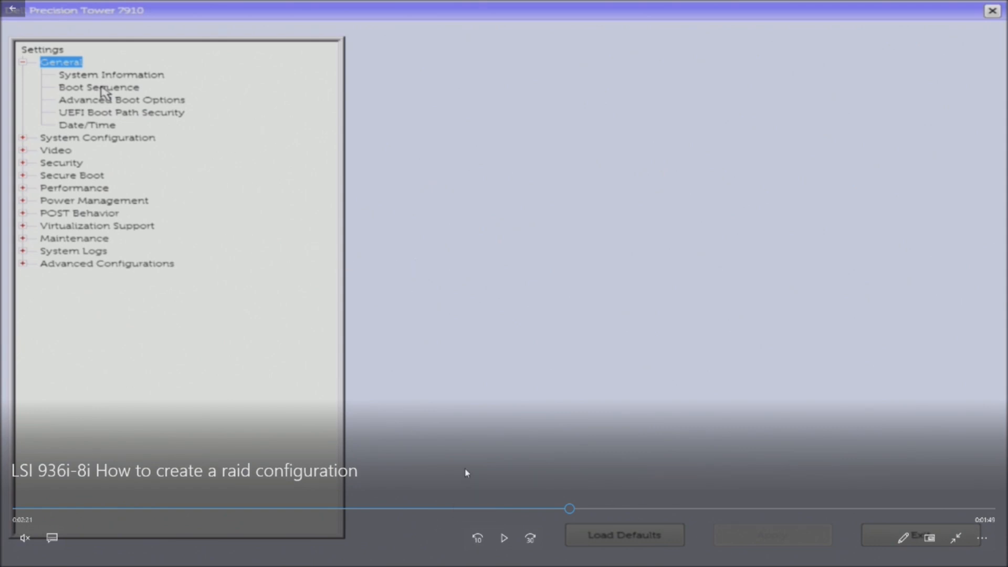
mouse_move(312, 270)
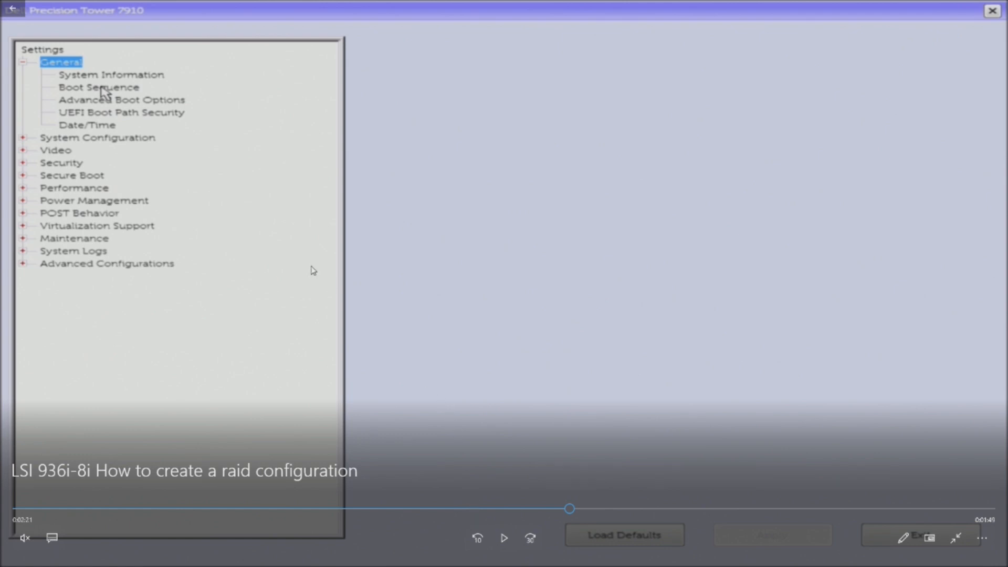
mouse_move(314, 146)
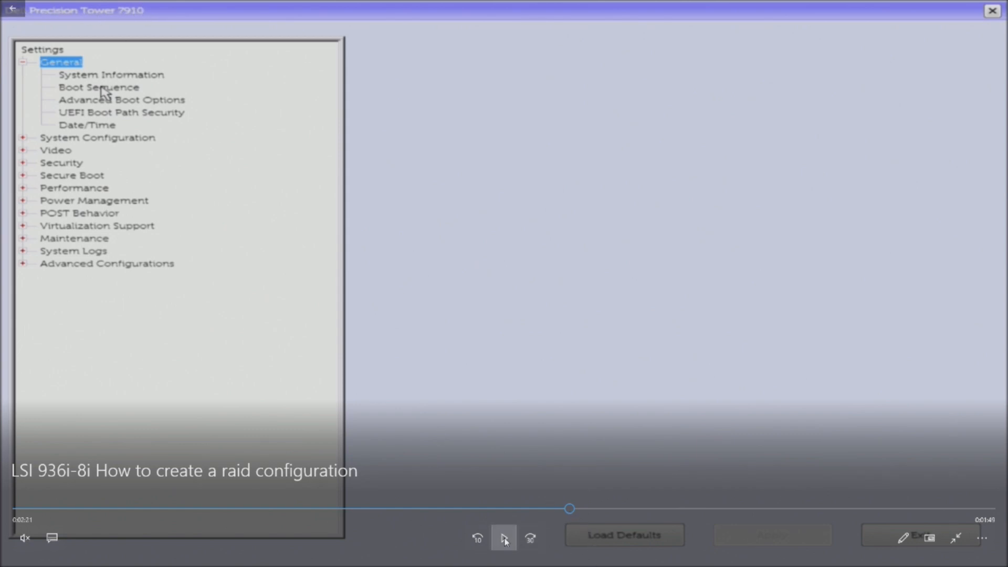
left_click(99, 87)
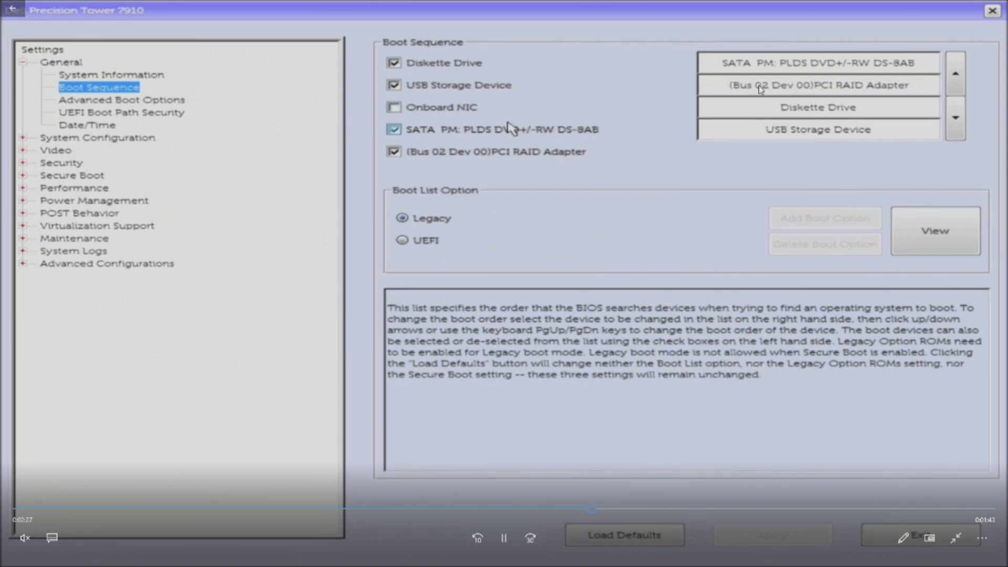
left_click(403, 240)
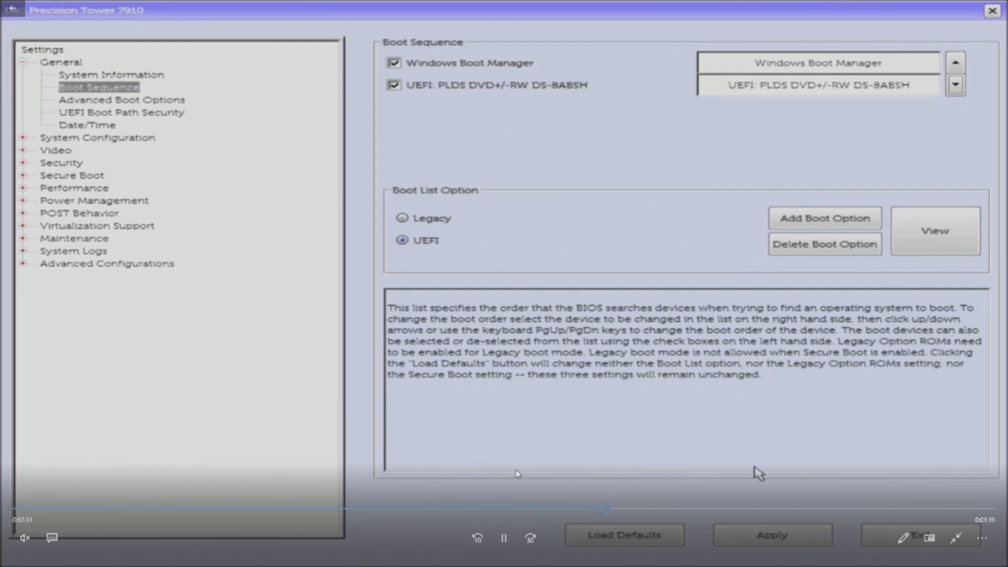
mouse_move(769, 534)
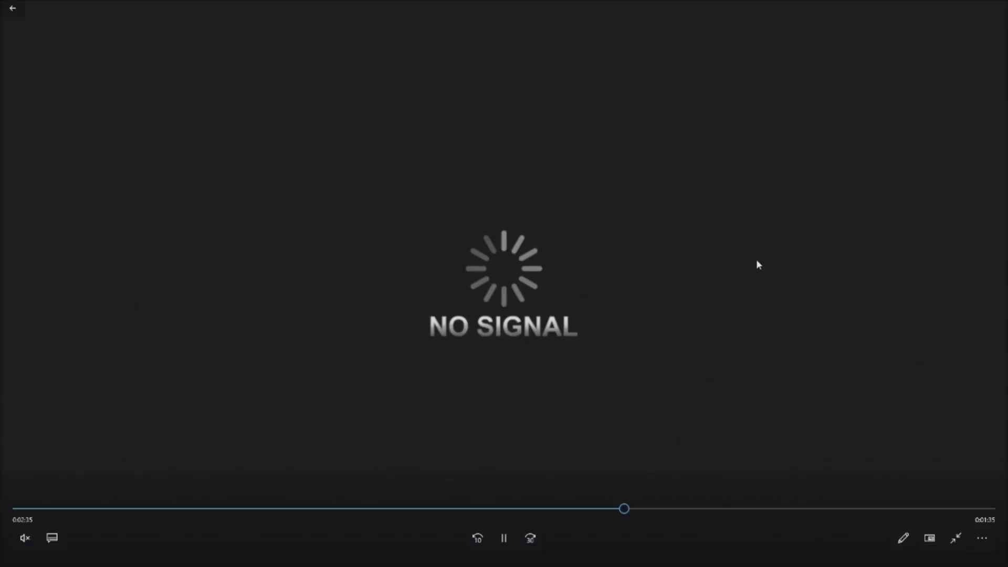
Step: Play past the F12 boot-menu tip to the Dell boot menu reporting UEFI mode, Secure Boot off
left_click(503, 537)
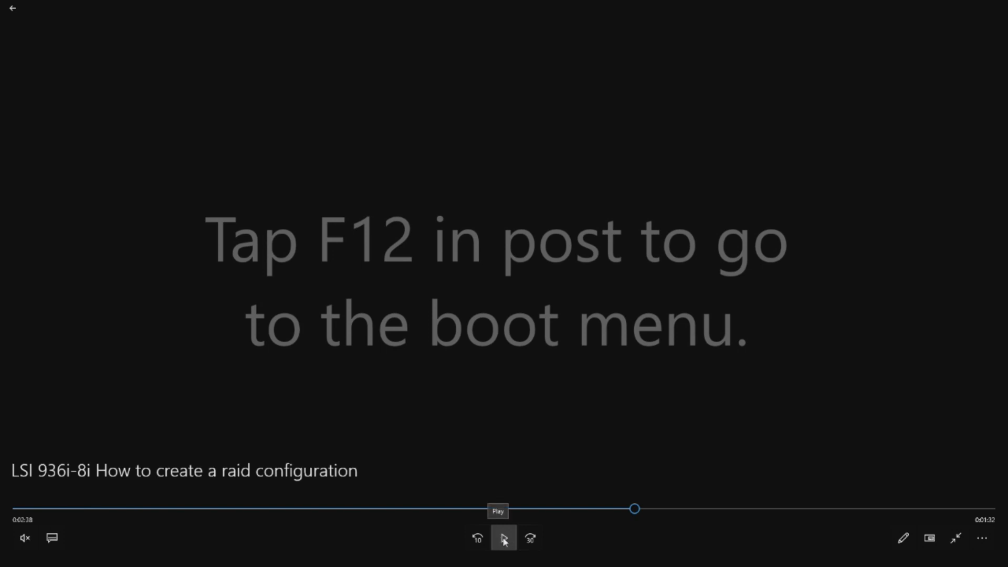
left_click(503, 538)
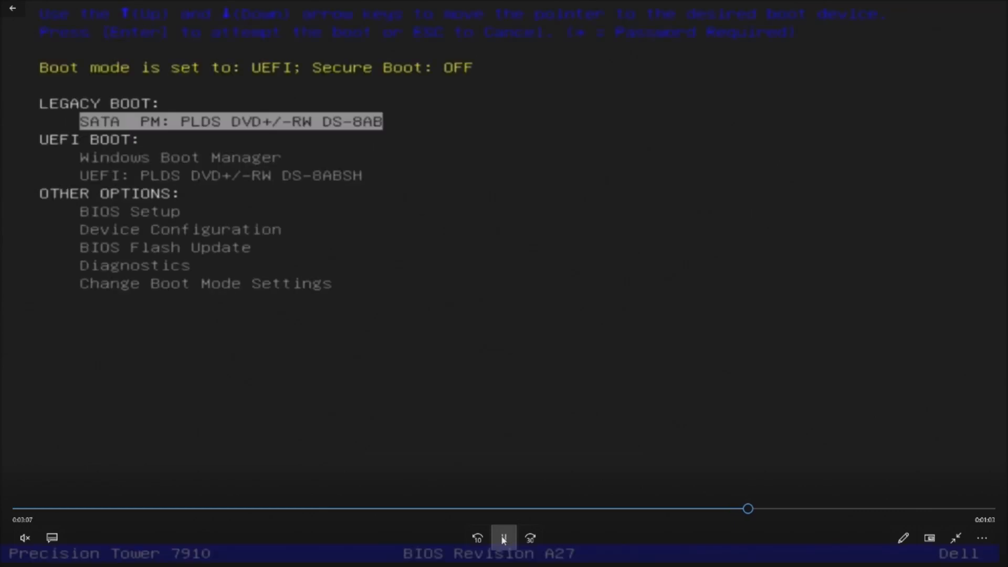
Step: Pause on the UEFI boot menu, then play to Windows Setup showing Drive 0 with 7451 GB unallocated
left_click(503, 537)
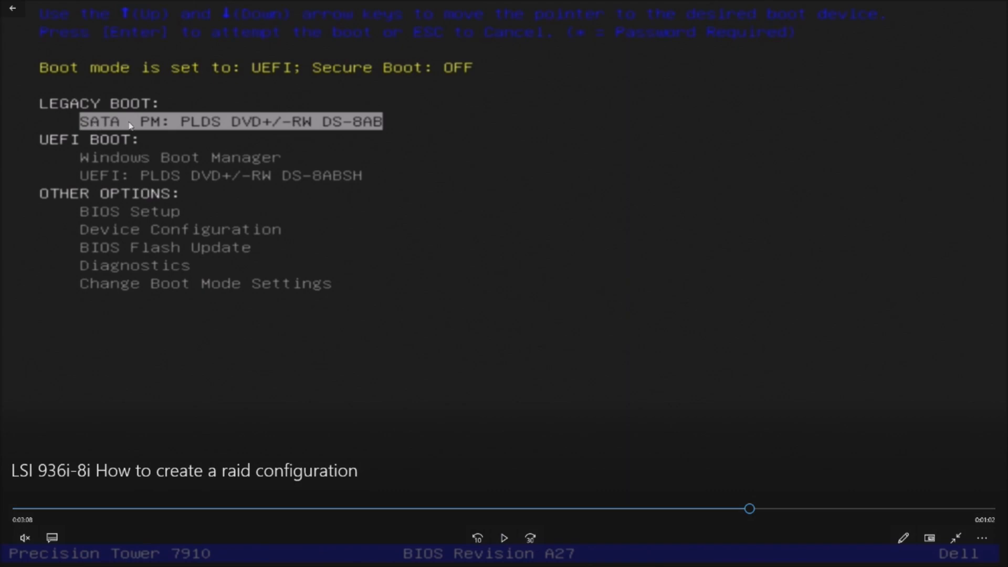
mouse_move(173, 109)
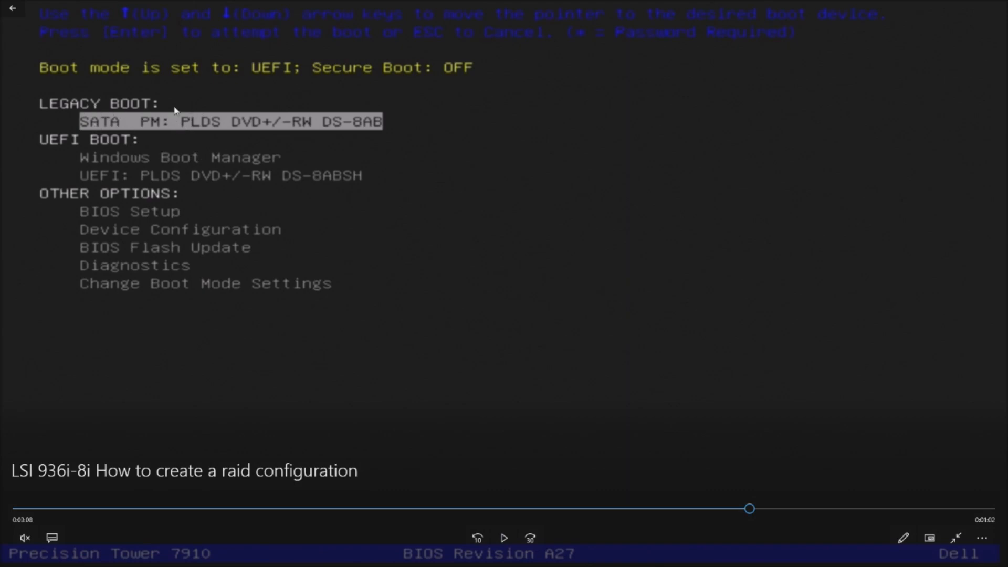
mouse_move(133, 119)
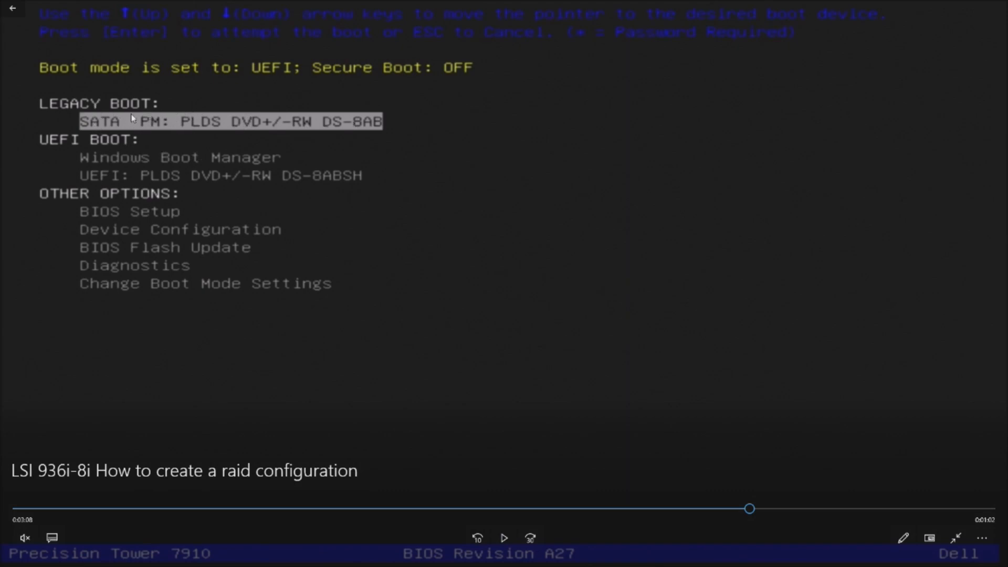
mouse_move(239, 191)
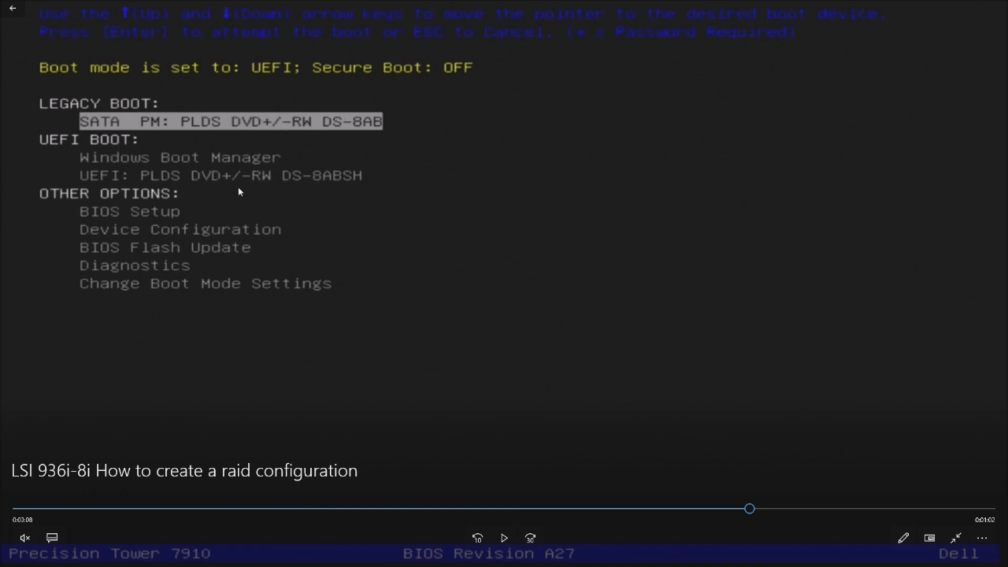
mouse_move(132, 168)
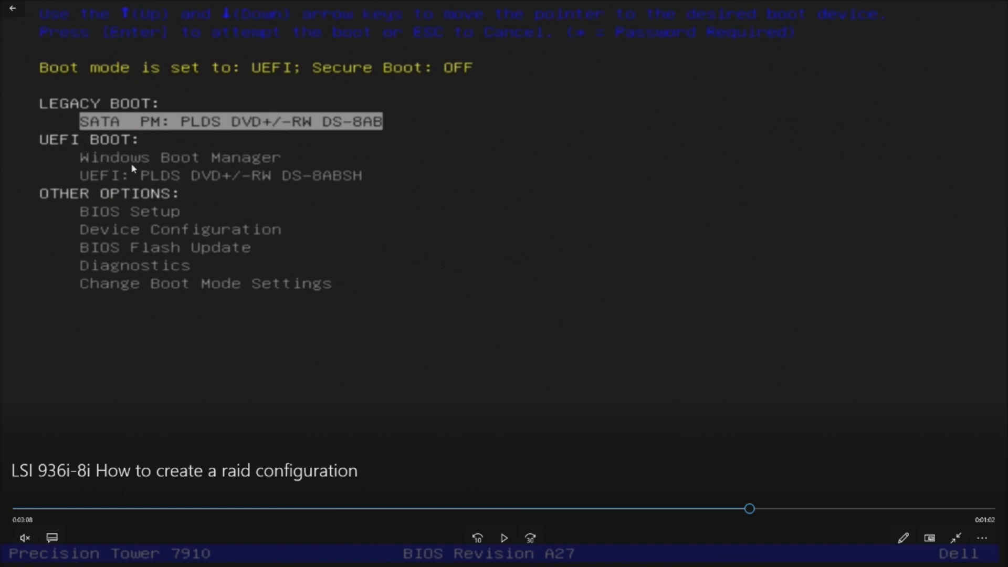
mouse_move(159, 178)
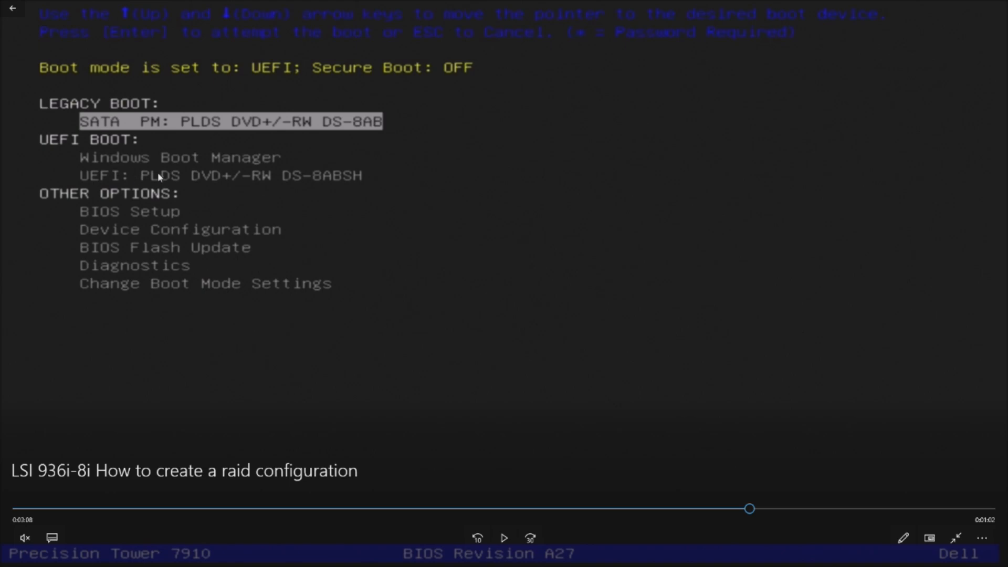
mouse_move(291, 179)
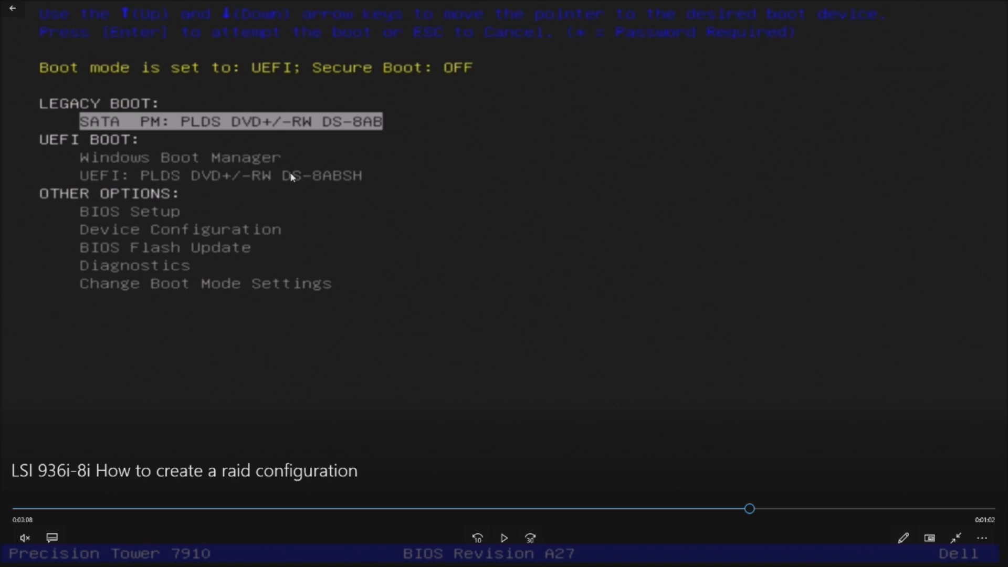
mouse_move(145, 166)
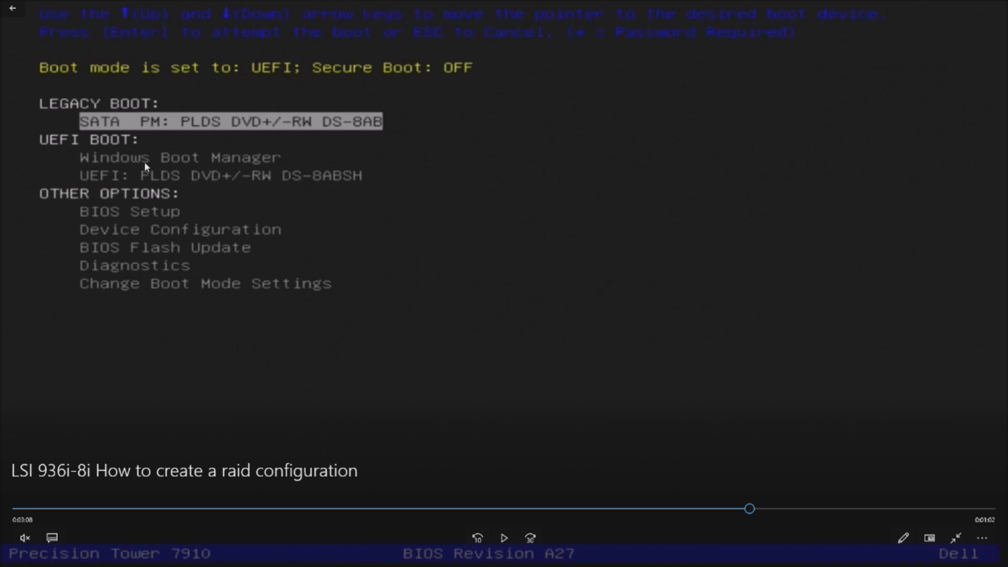
mouse_move(148, 160)
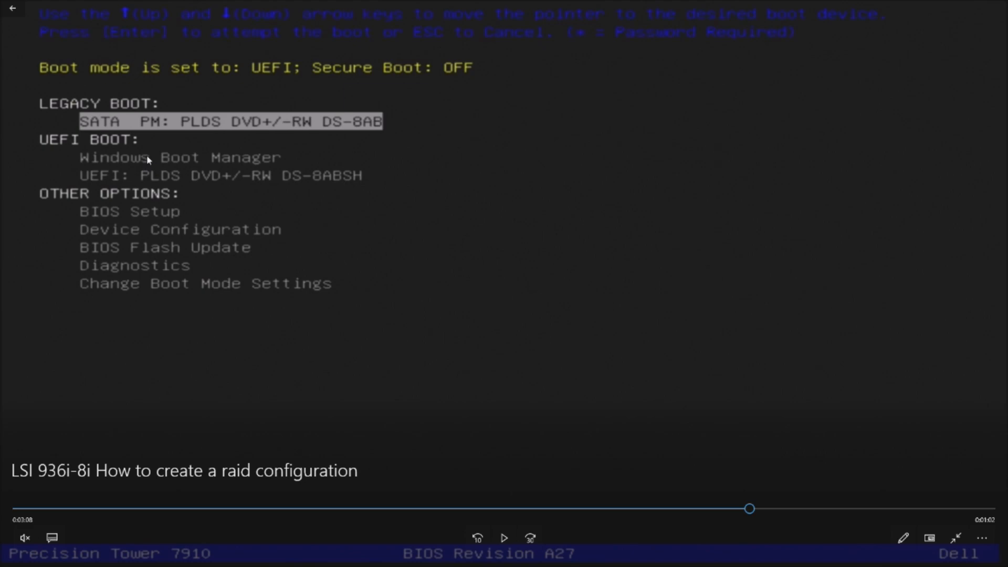
mouse_move(109, 130)
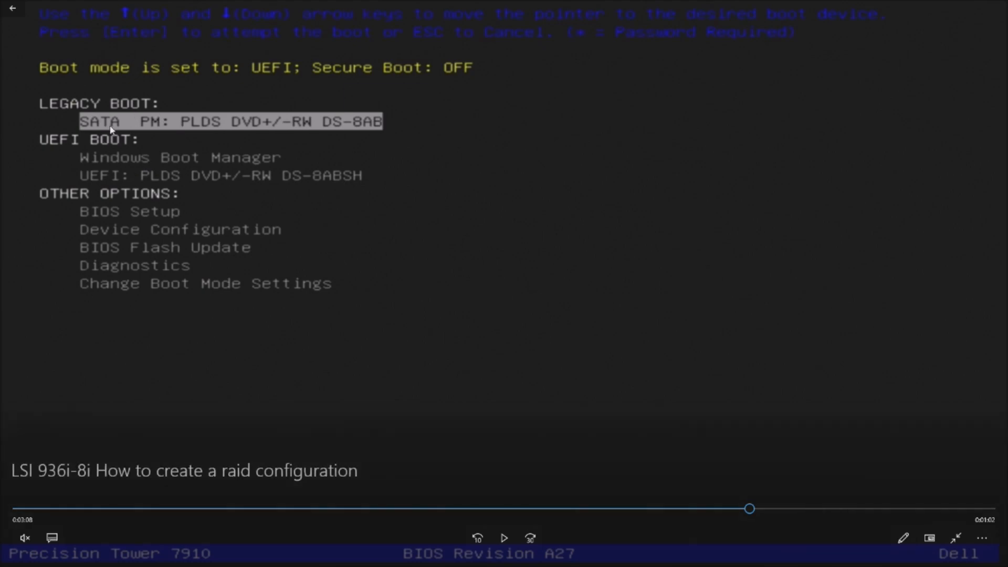
mouse_move(490, 529)
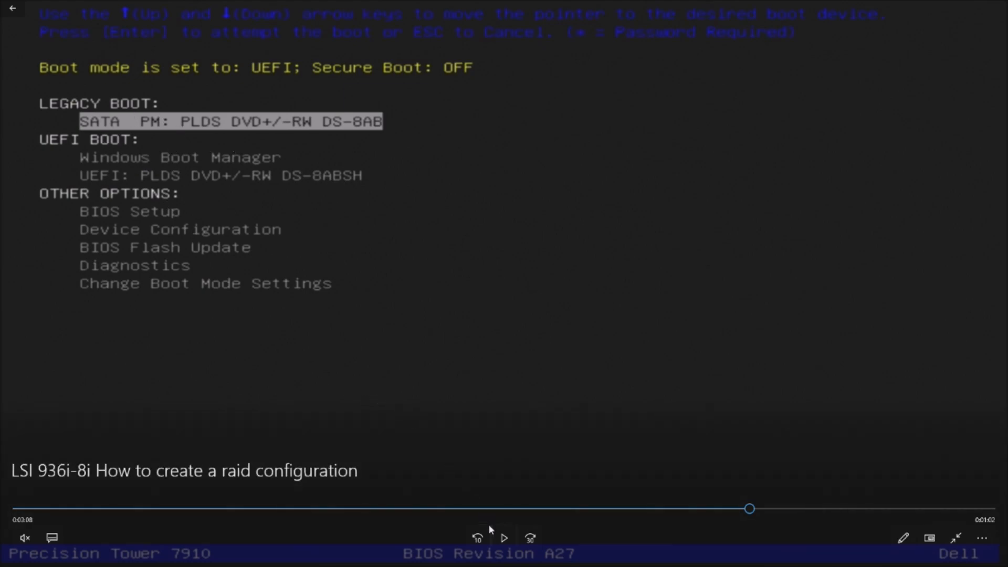
left_click(504, 537)
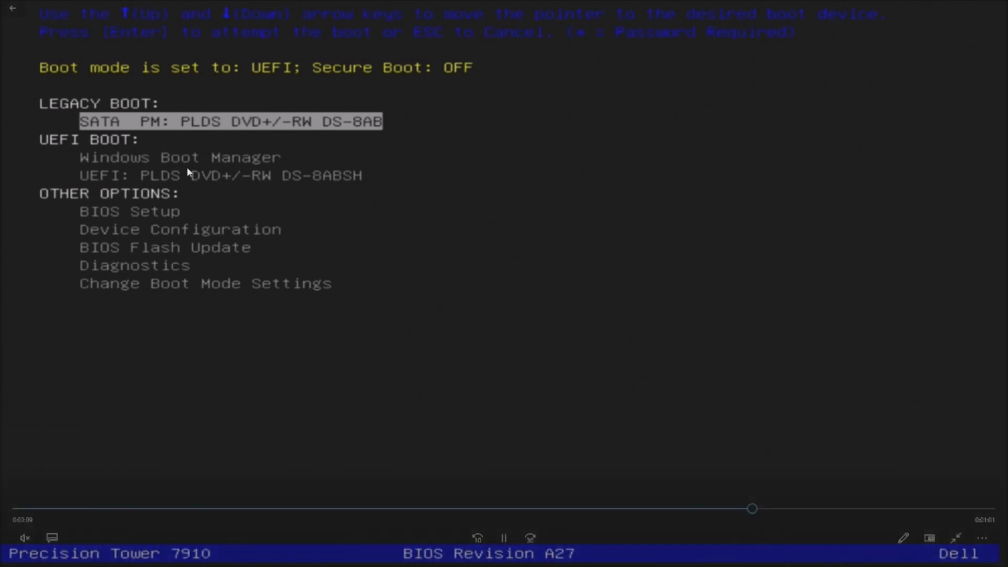
key("Down")
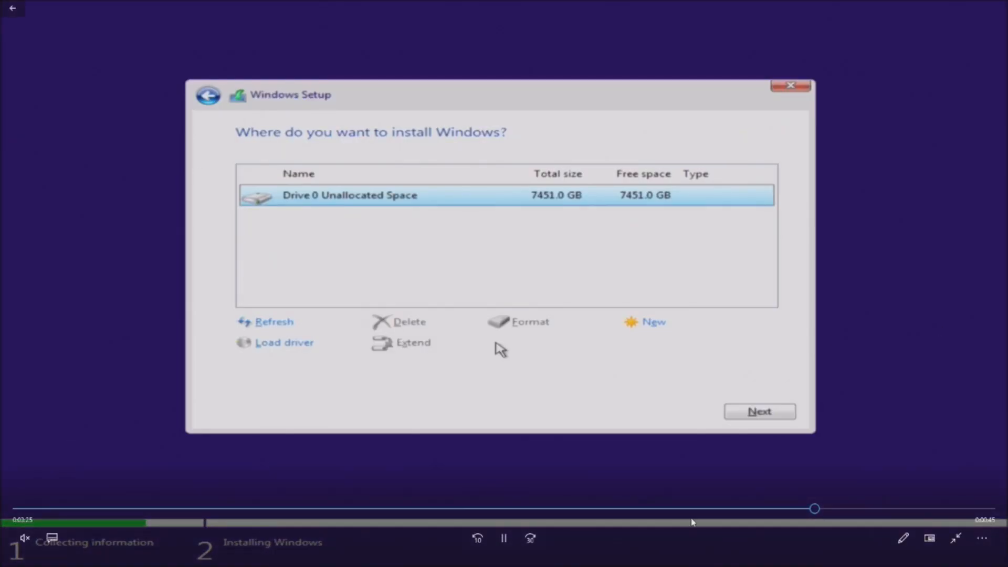
left_click(504, 537)
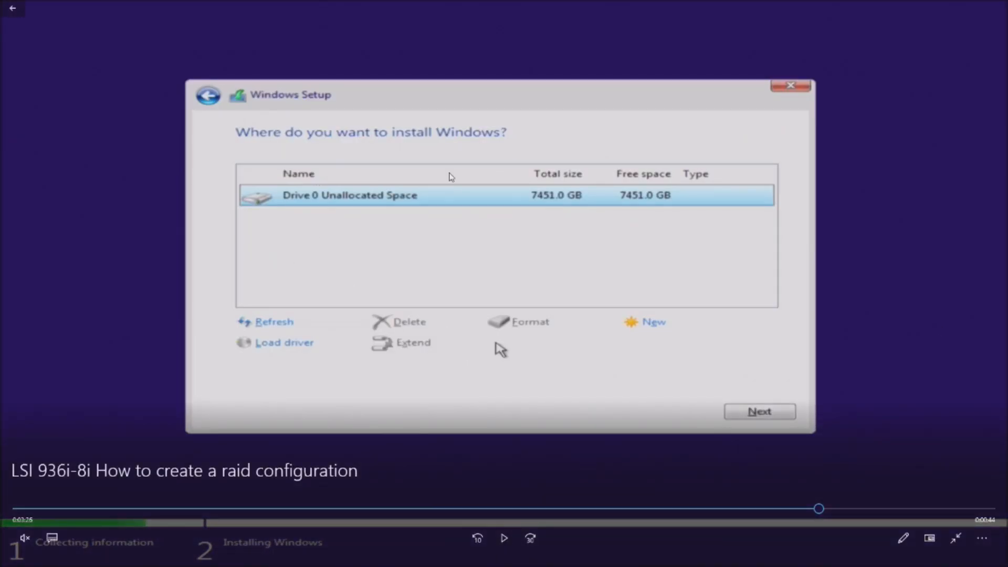
mouse_move(423, 213)
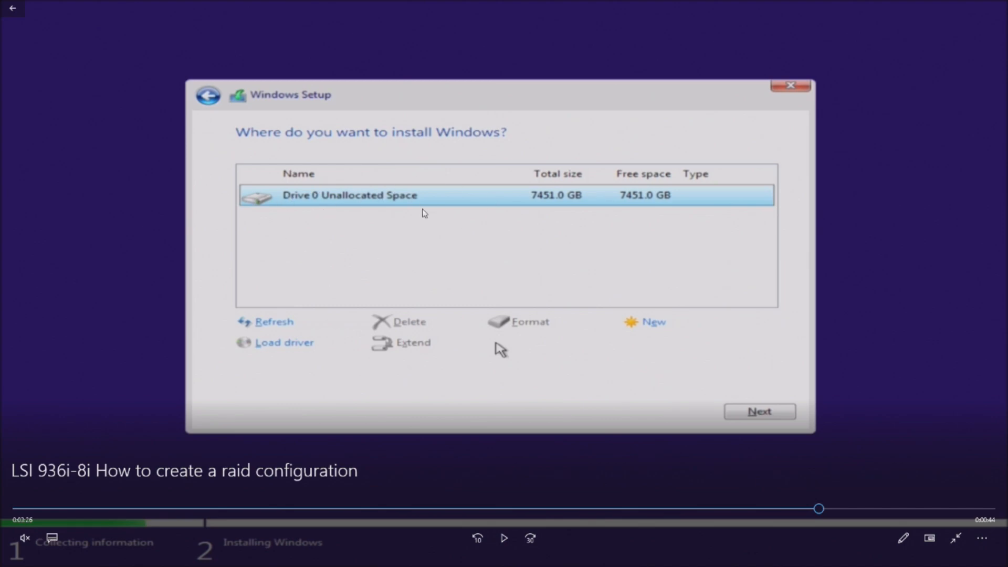
mouse_move(515, 199)
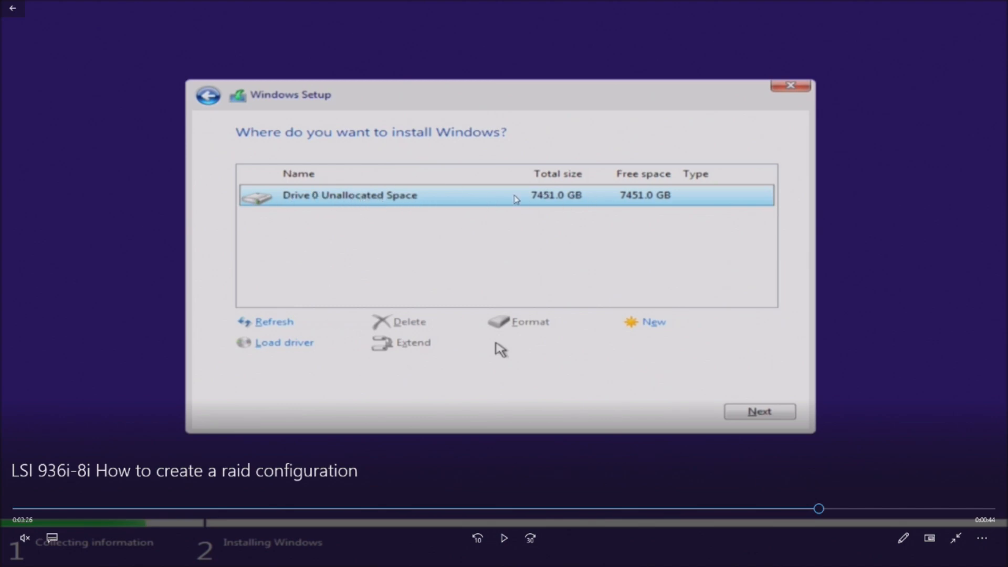
mouse_move(537, 205)
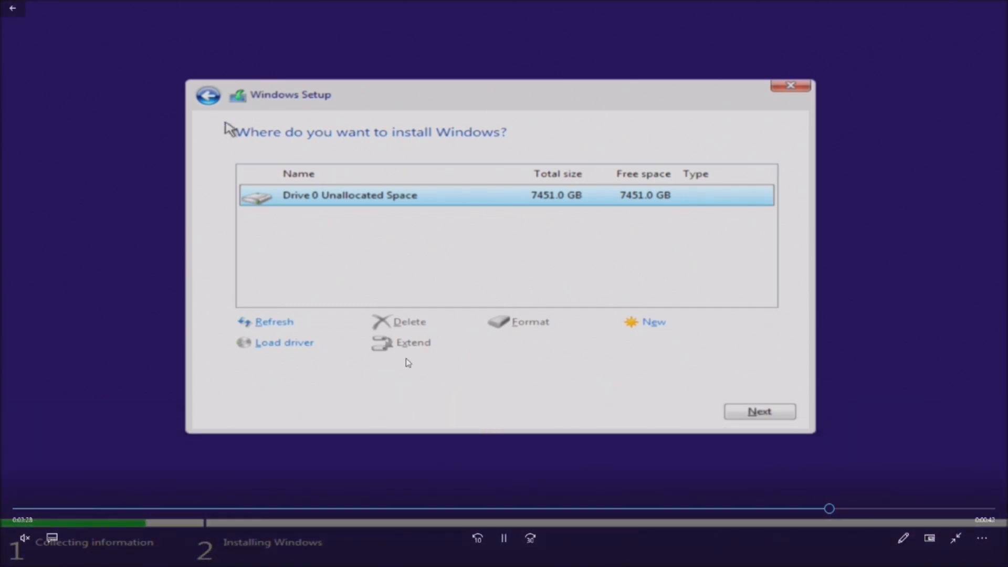
mouse_move(609, 181)
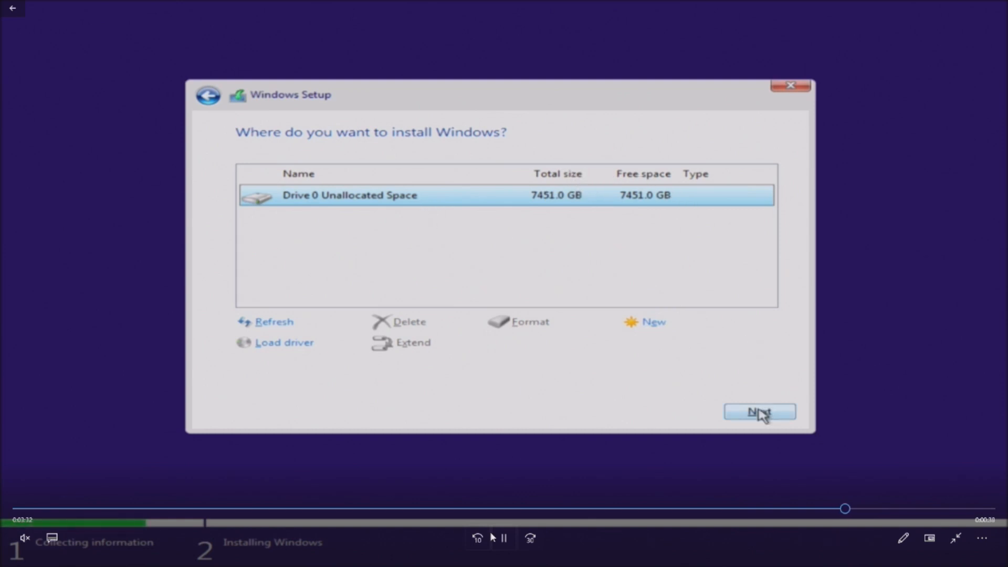
left_click(759, 411)
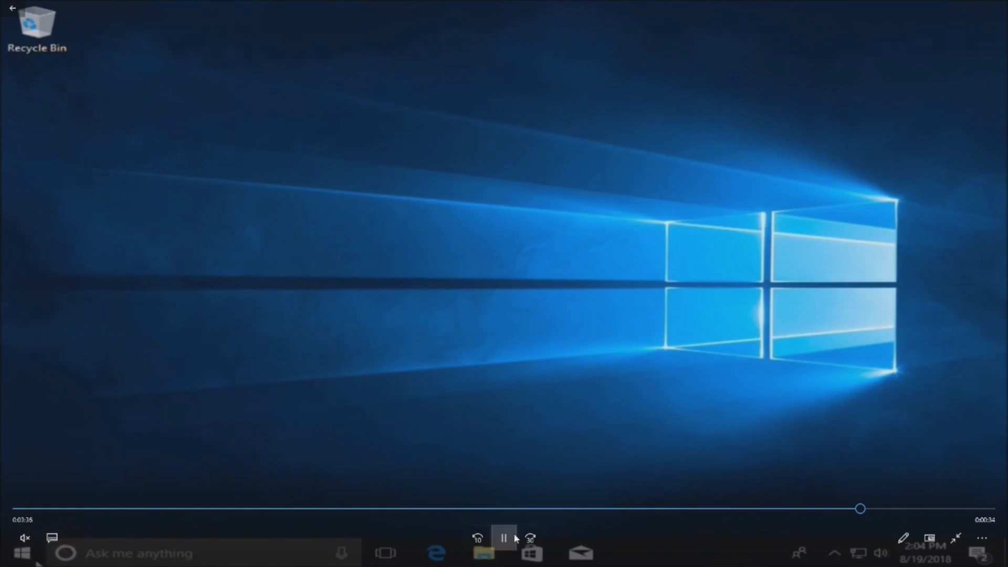
Step: Play from the Windows 10 desktop to Disk Management showing the 7450.40 GB NTFS C: partition on Disk 0
left_click(504, 538)
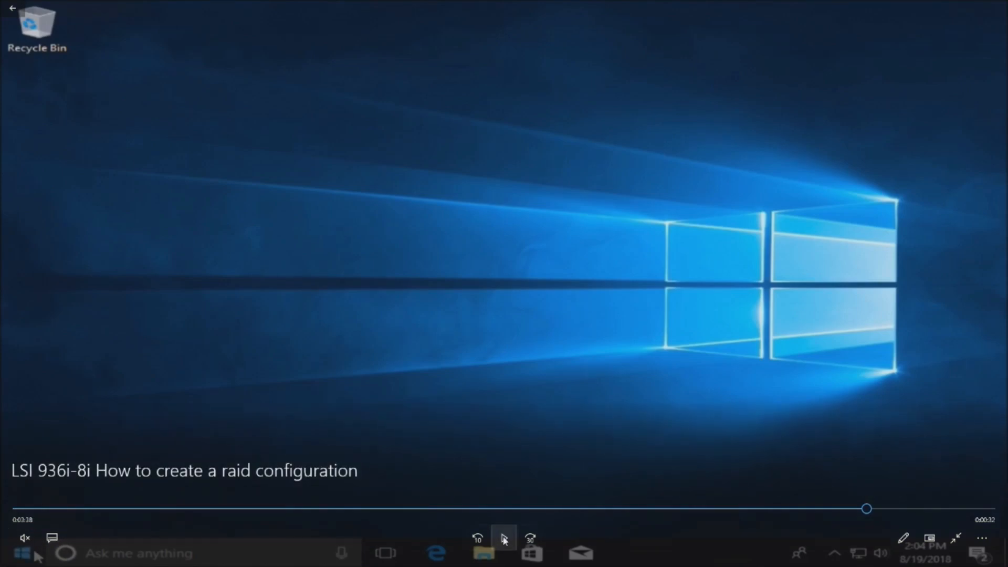
left_click(504, 537)
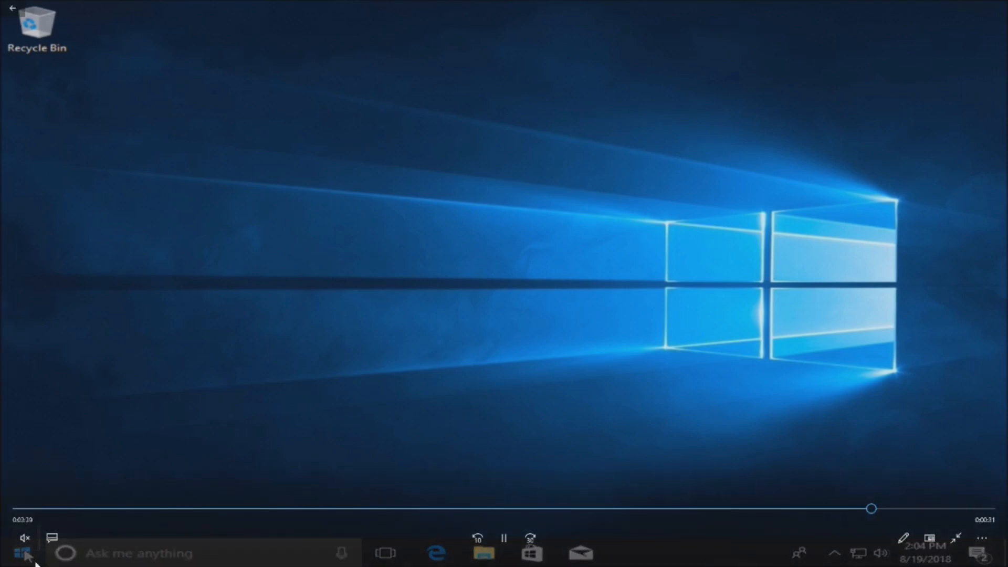
right_click(22, 553)
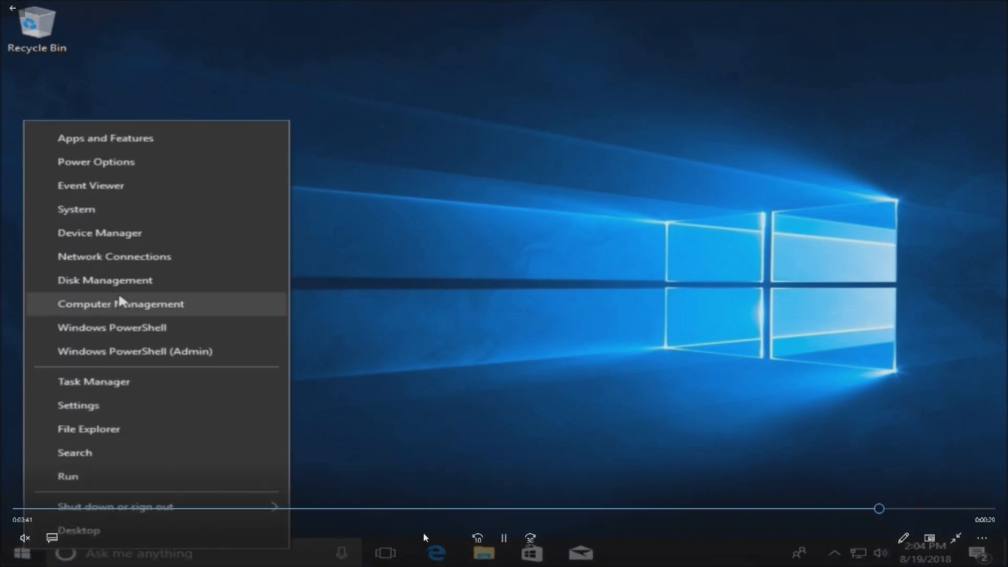
left_click(91, 321)
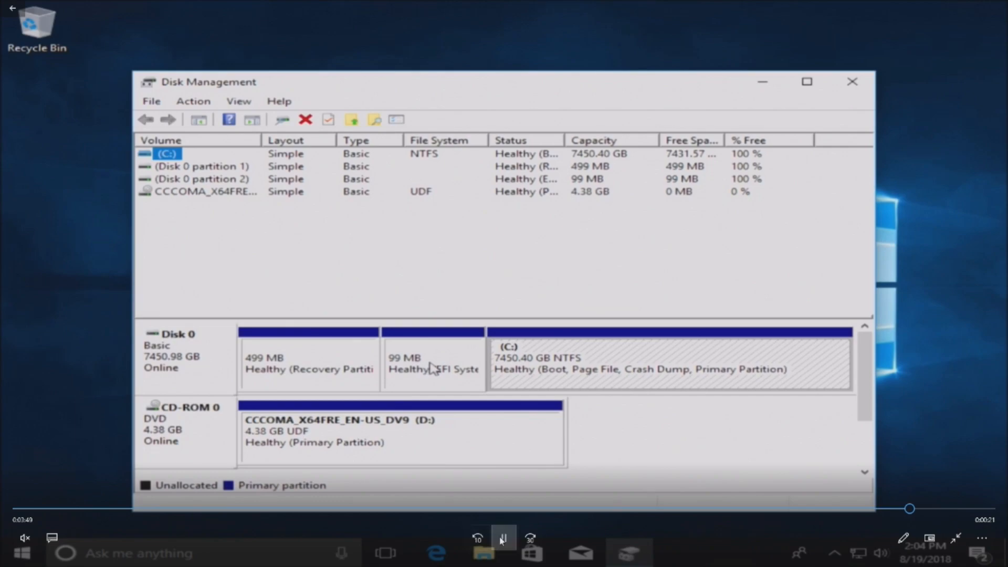
left_click(504, 537)
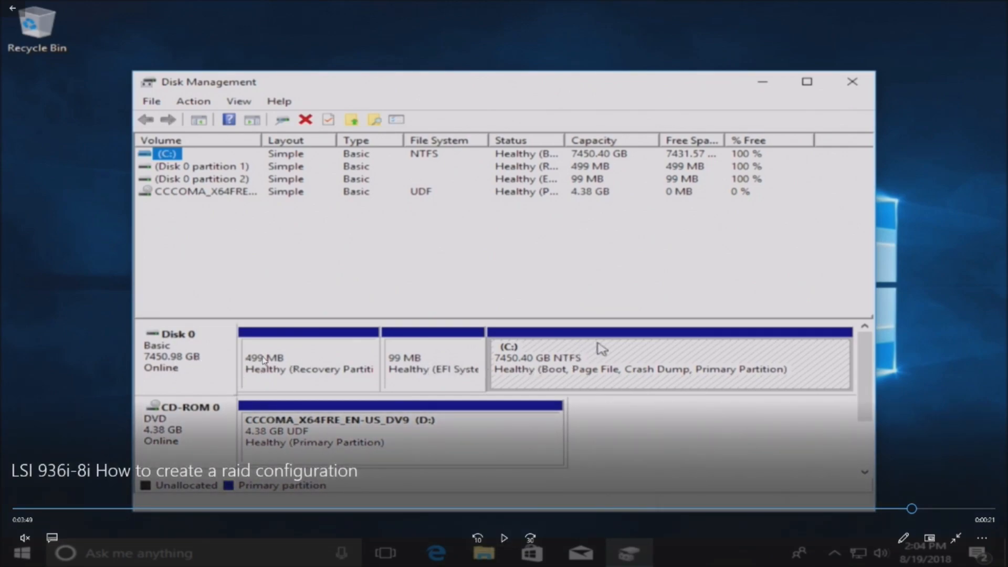
mouse_move(640, 351)
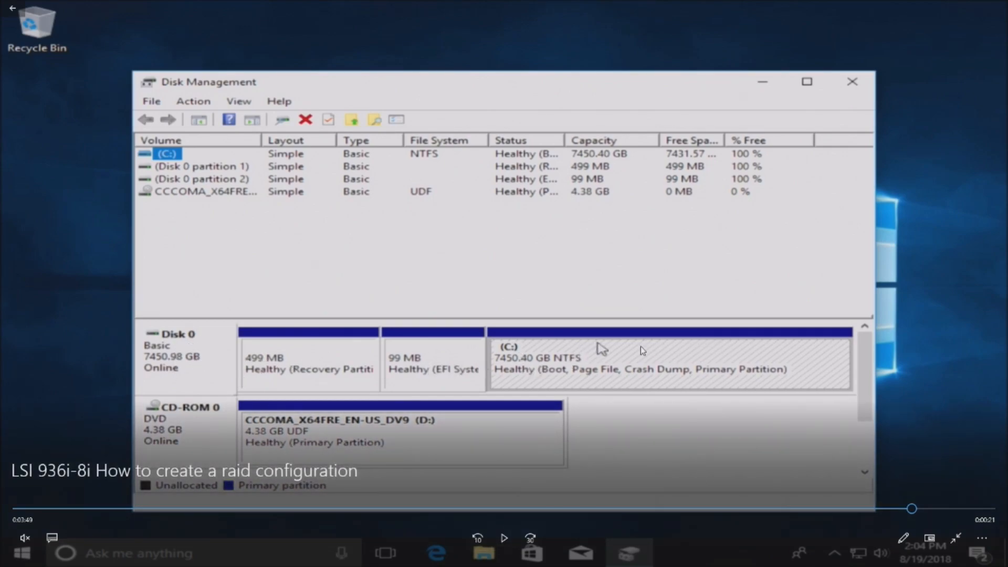
mouse_move(600, 348)
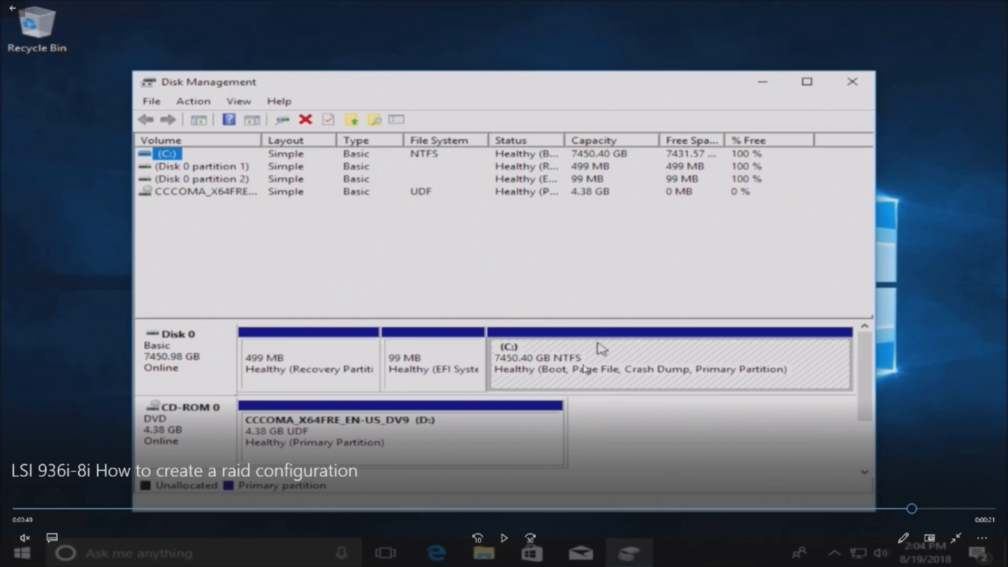
mouse_move(351, 379)
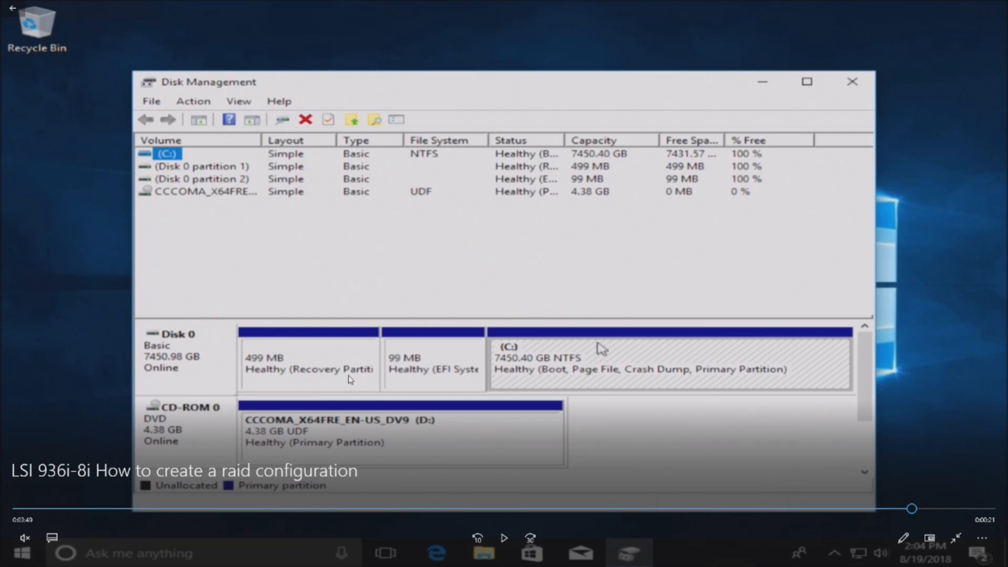
mouse_move(391, 346)
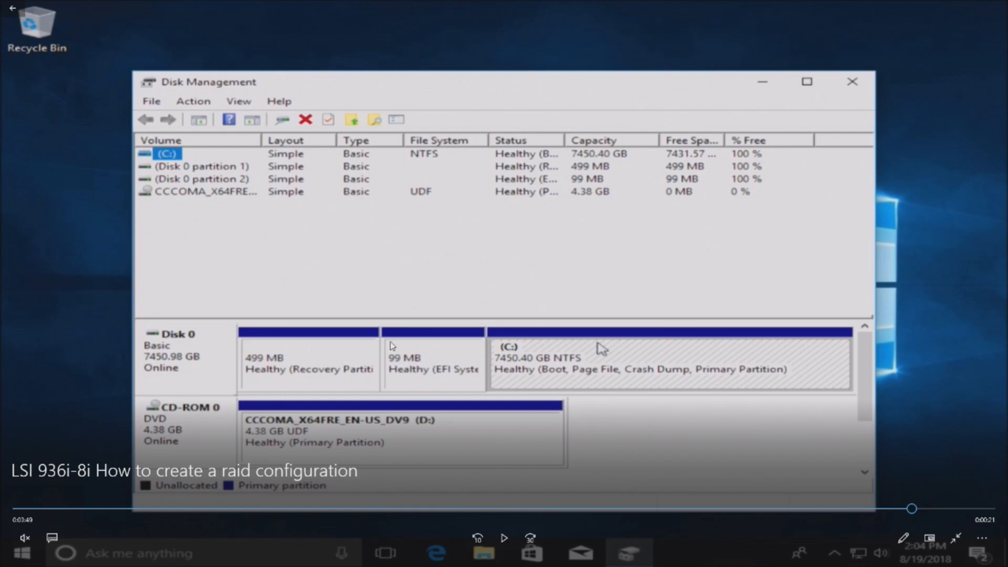
mouse_move(351, 352)
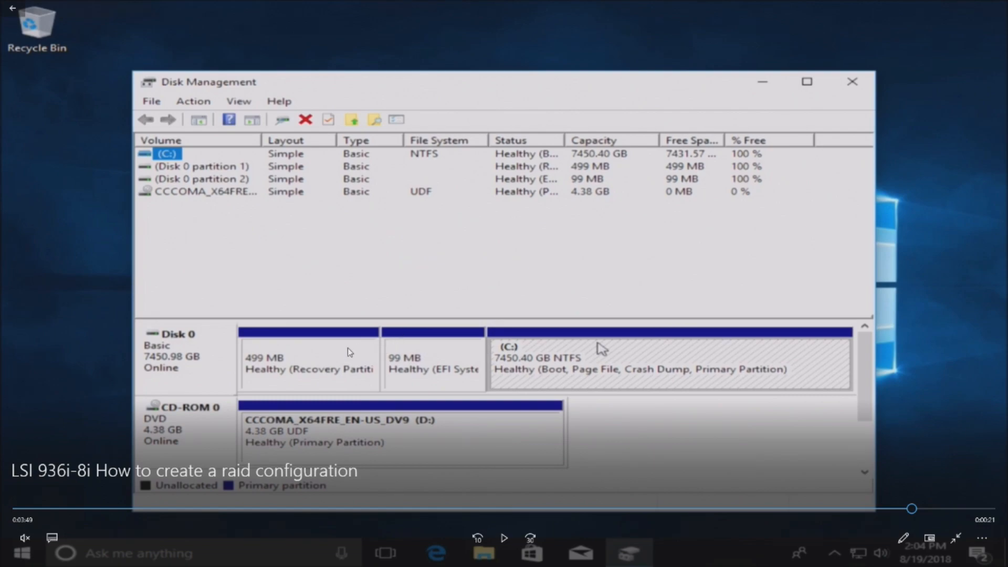
mouse_move(706, 359)
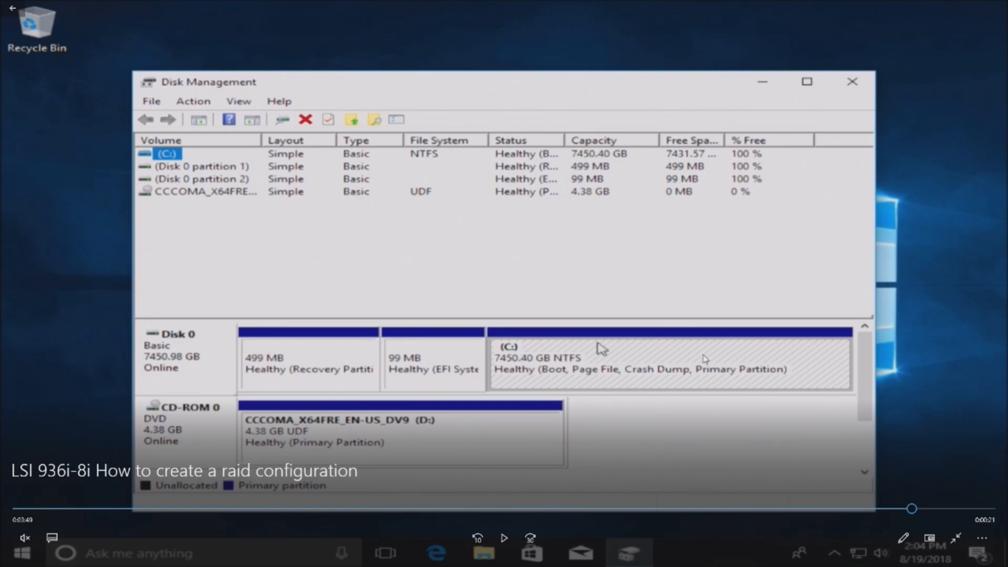
mouse_move(604, 332)
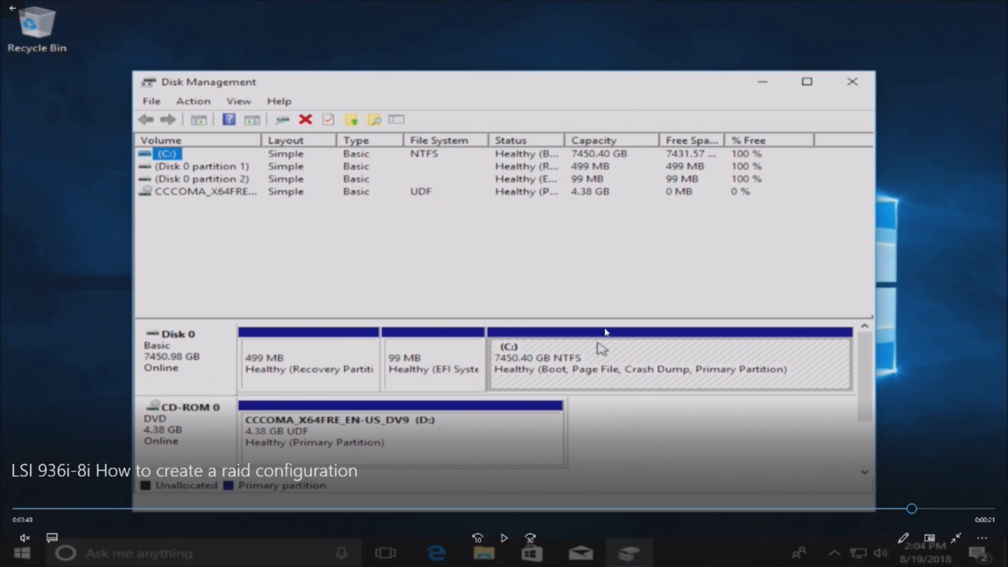
mouse_move(539, 328)
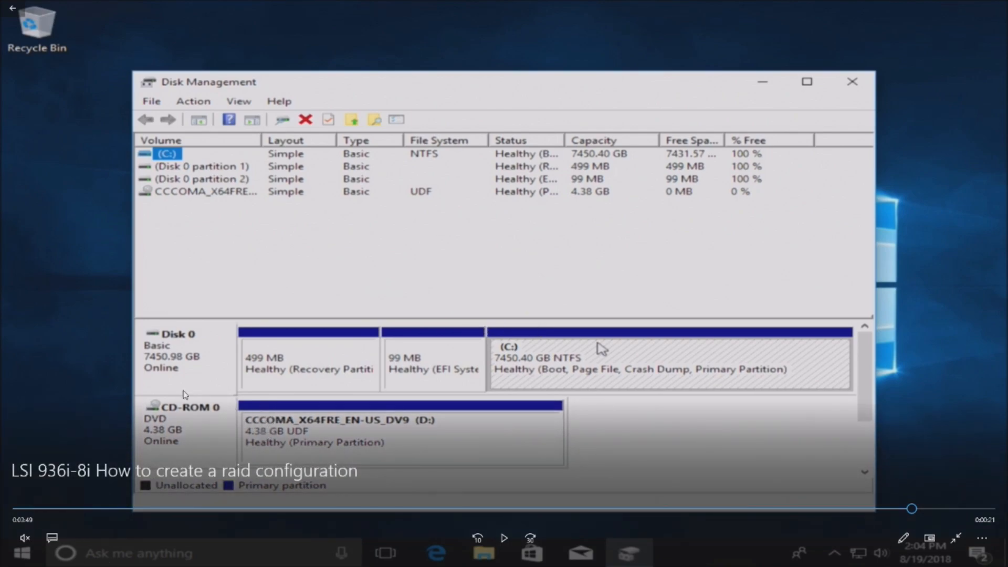
mouse_move(339, 348)
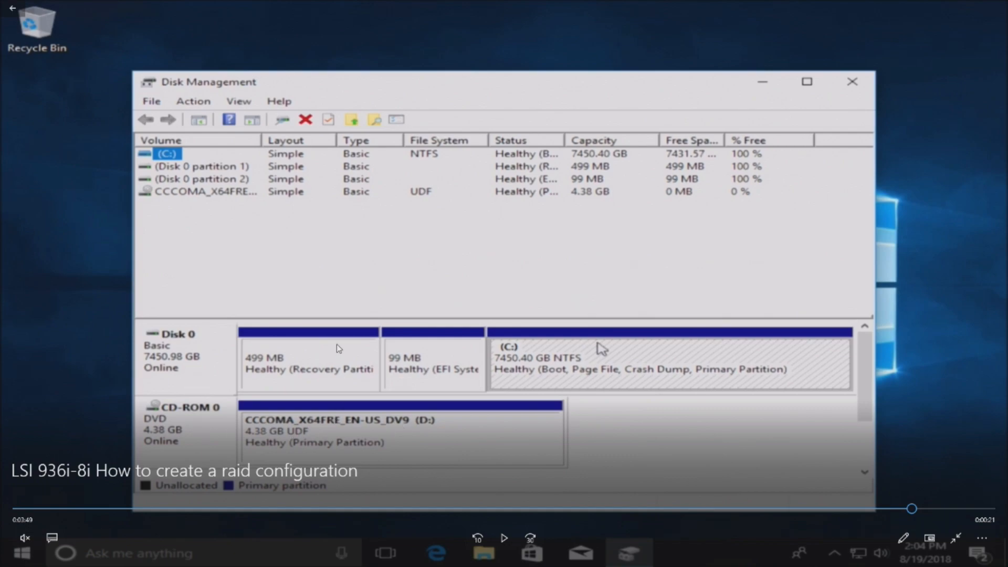
mouse_move(533, 160)
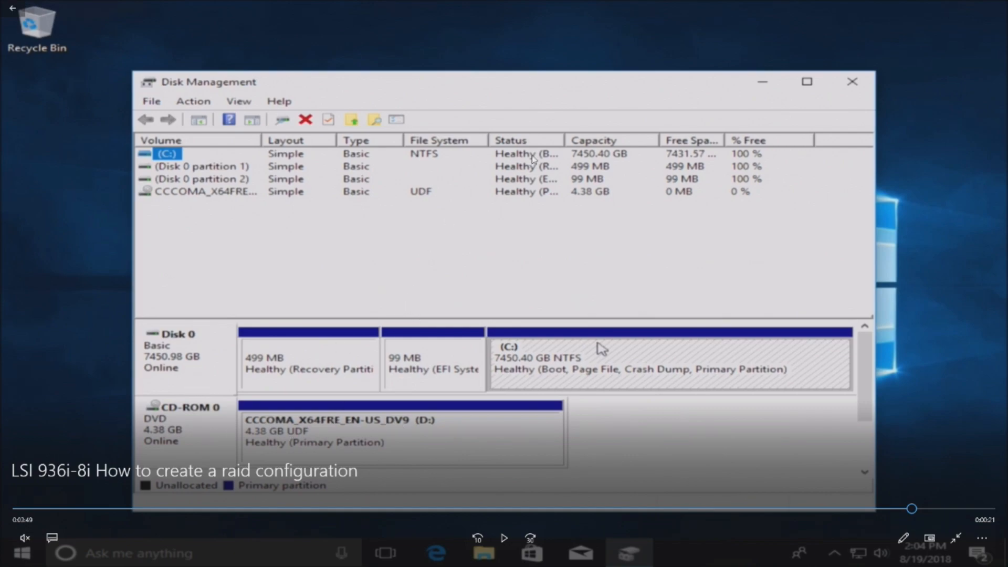
left_click(503, 537)
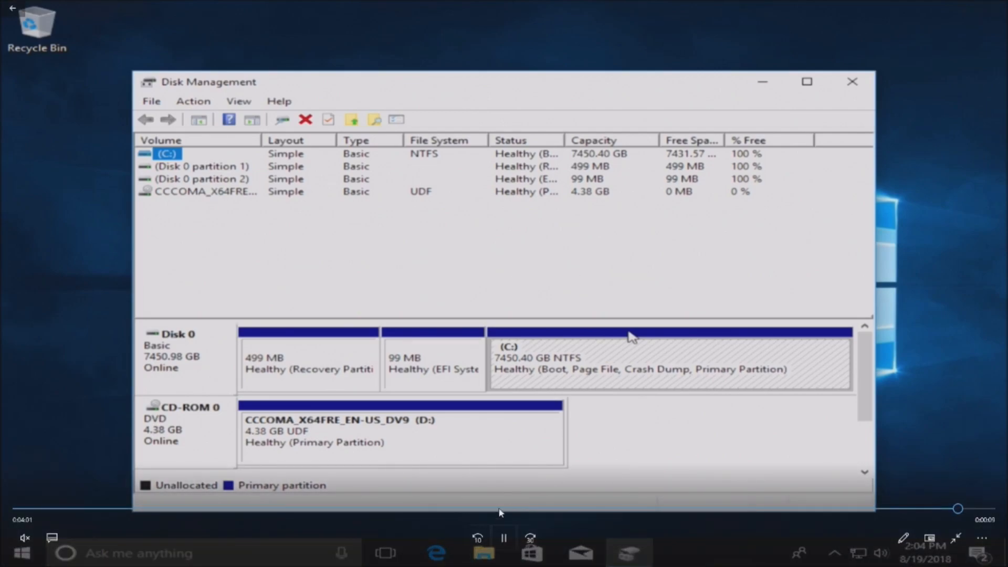
left_click(502, 538)
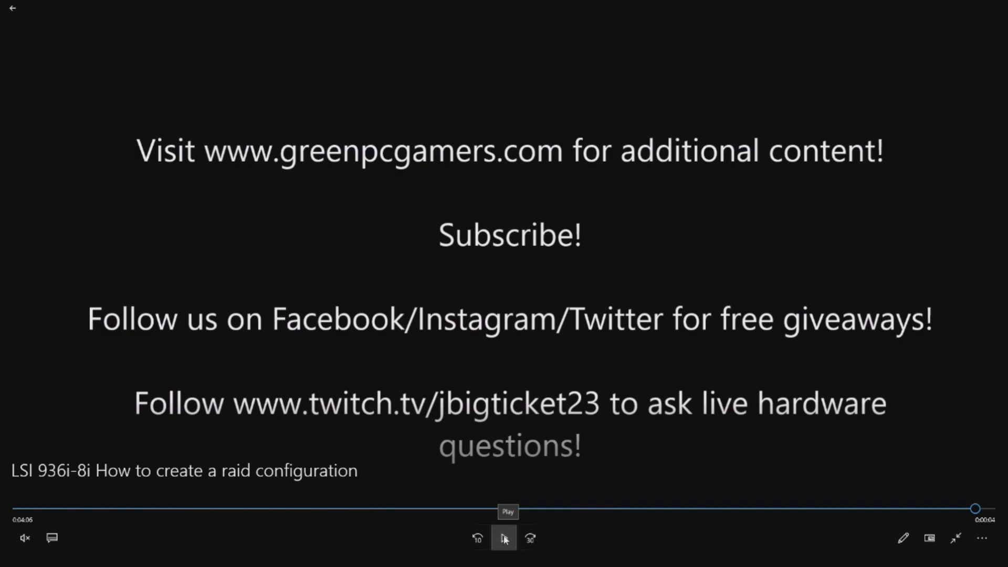